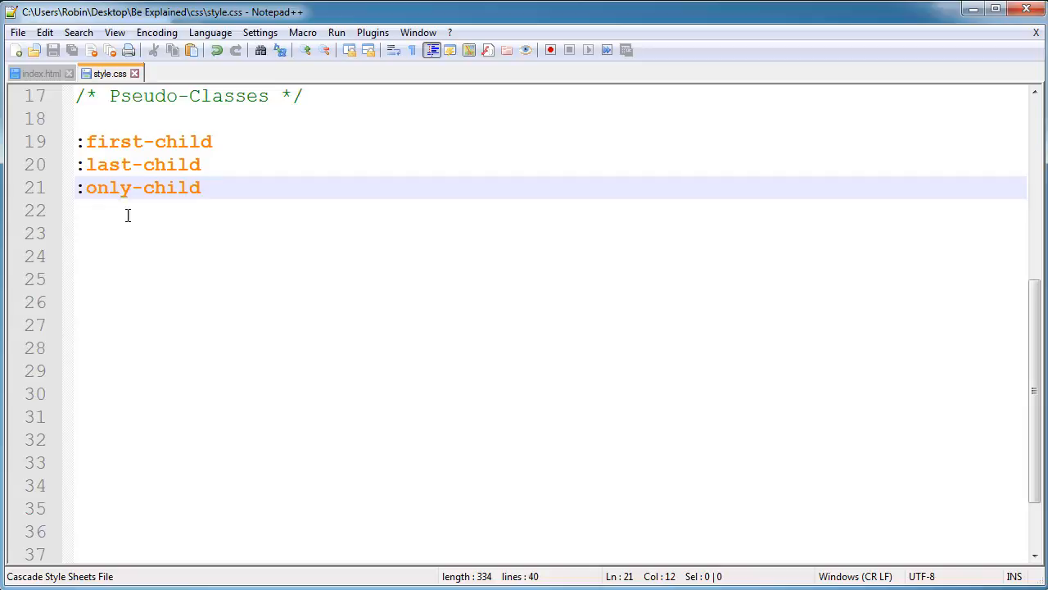
# Step: Compare the list markup in index.html with style.css and reach the Pseudo-Classes comment
pyautogui.click(200, 164)
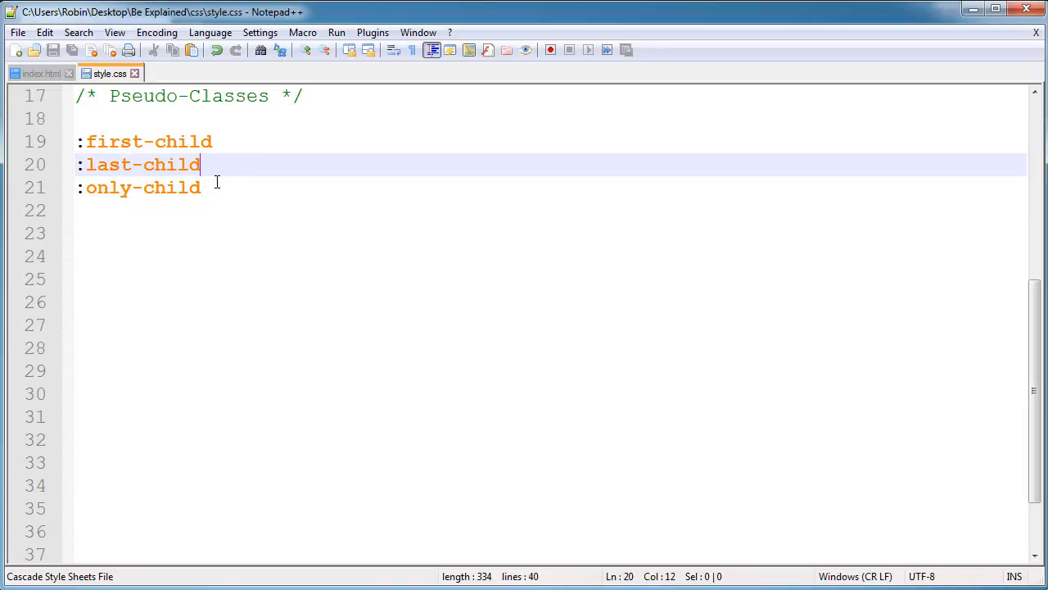
pyautogui.click(39, 73)
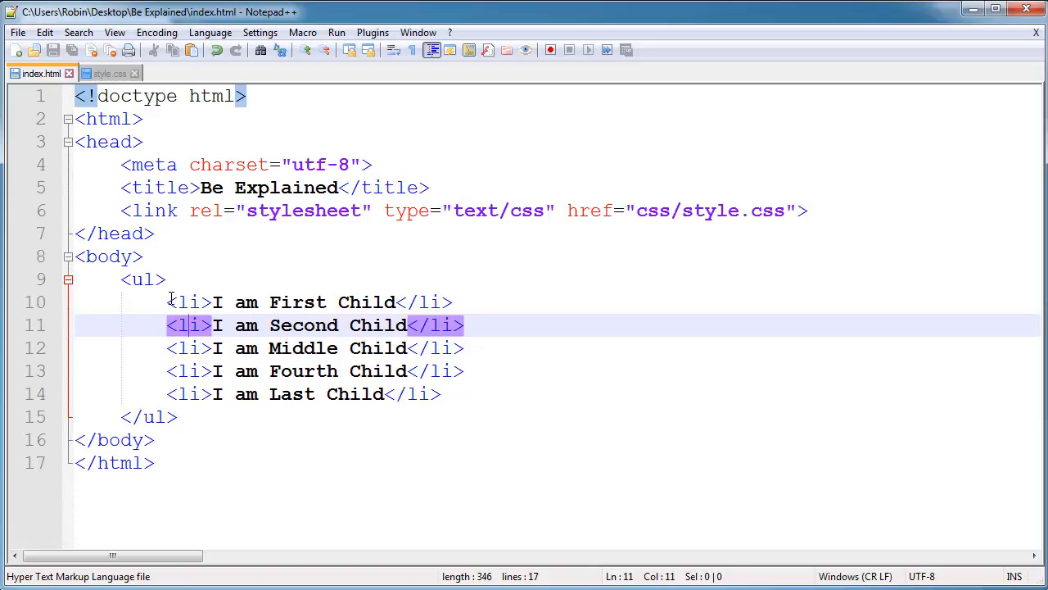
pyautogui.click(106, 72)
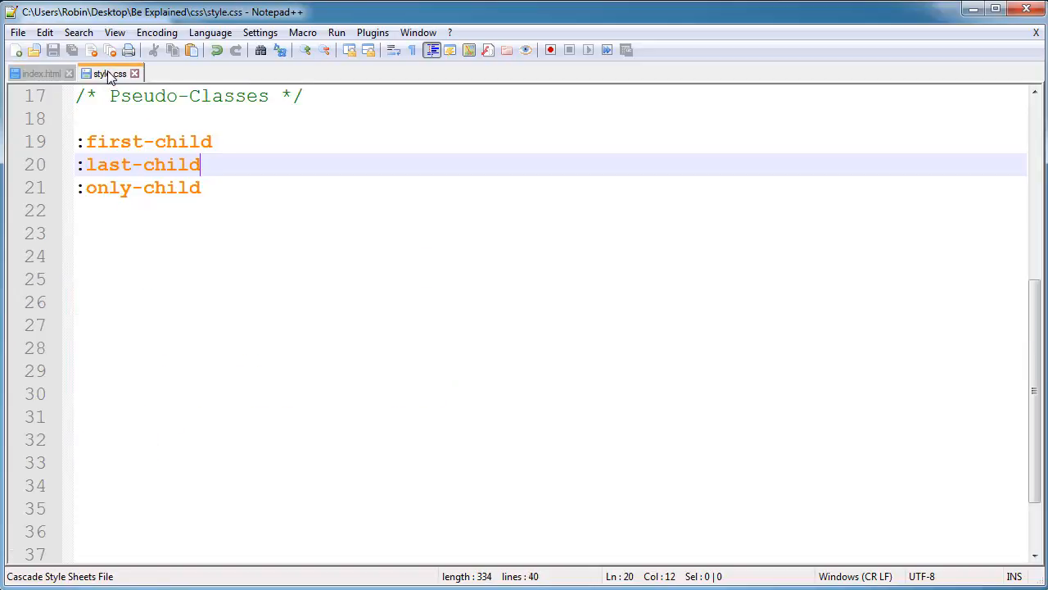
pyautogui.click(39, 72)
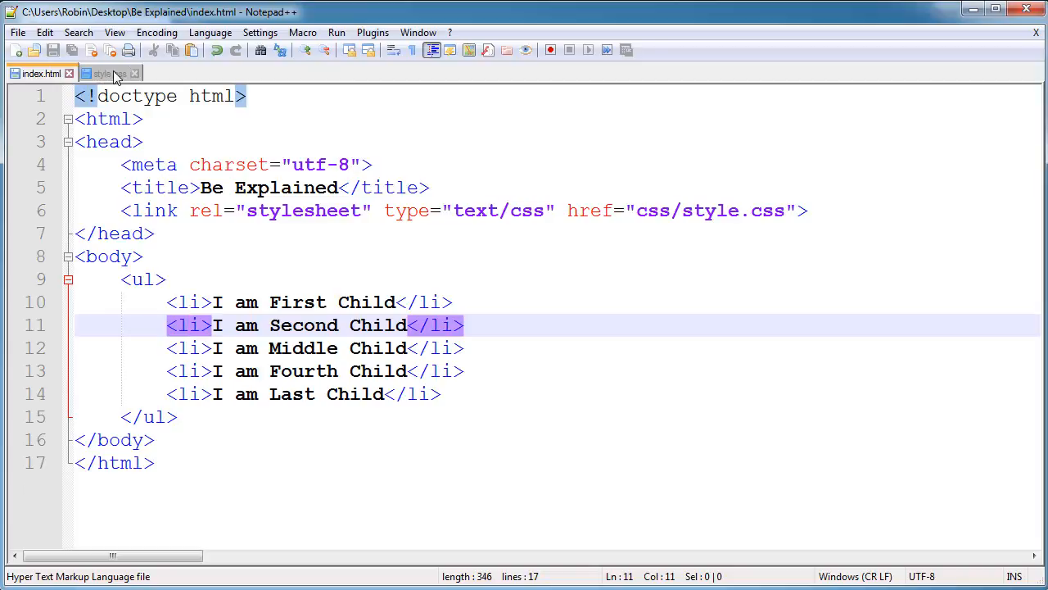
pyautogui.click(107, 72)
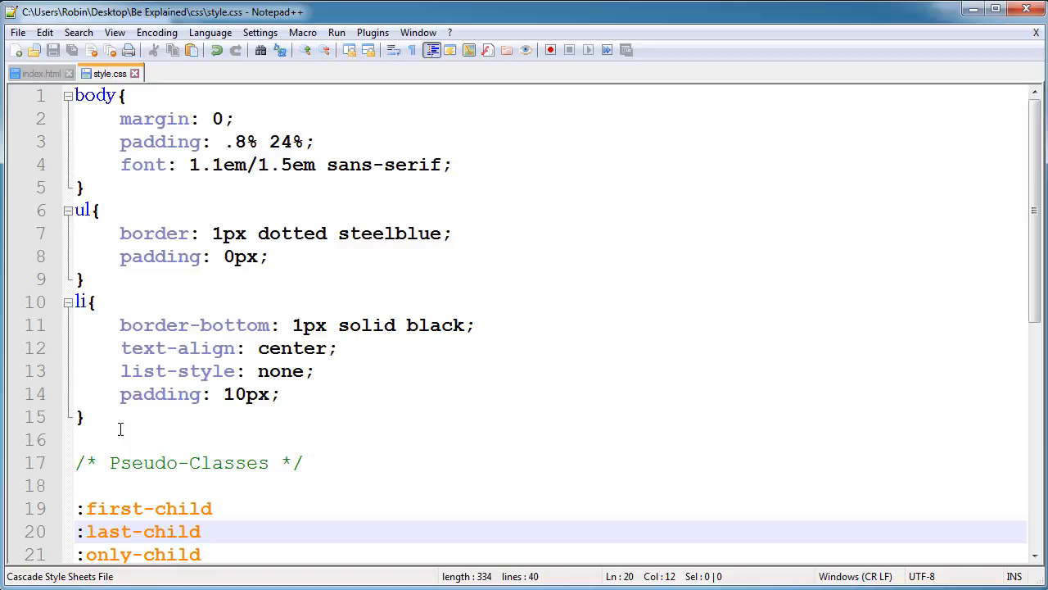
pyautogui.scroll(-3)
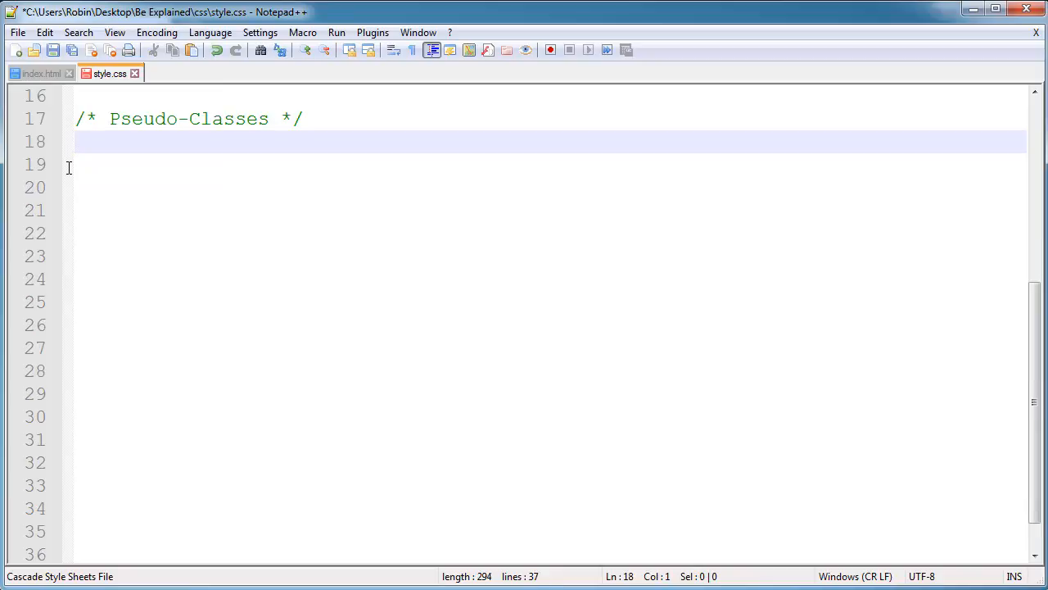
# Step: Start a li:first-child{} rule below the Pseudo-Classes comment, checking the list in index.html
pyautogui.press('Return')
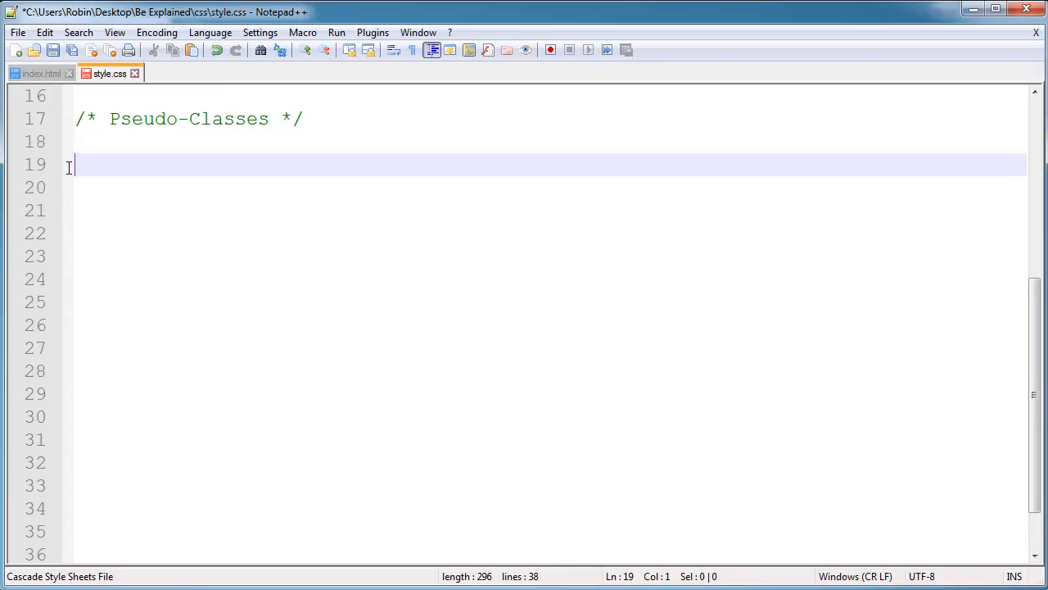
pyautogui.write('li')
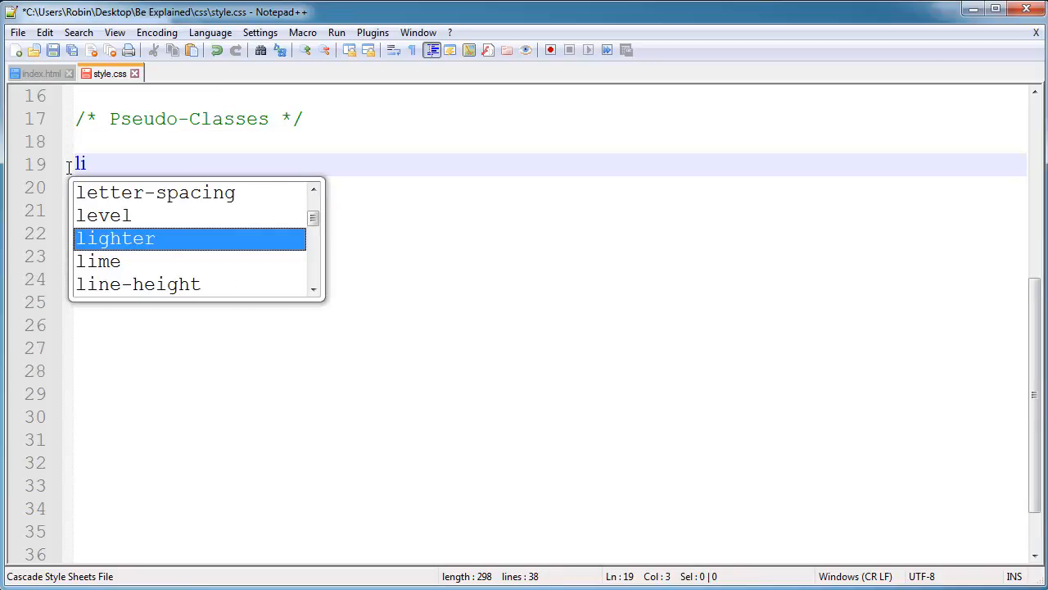
pyautogui.write(':fi')
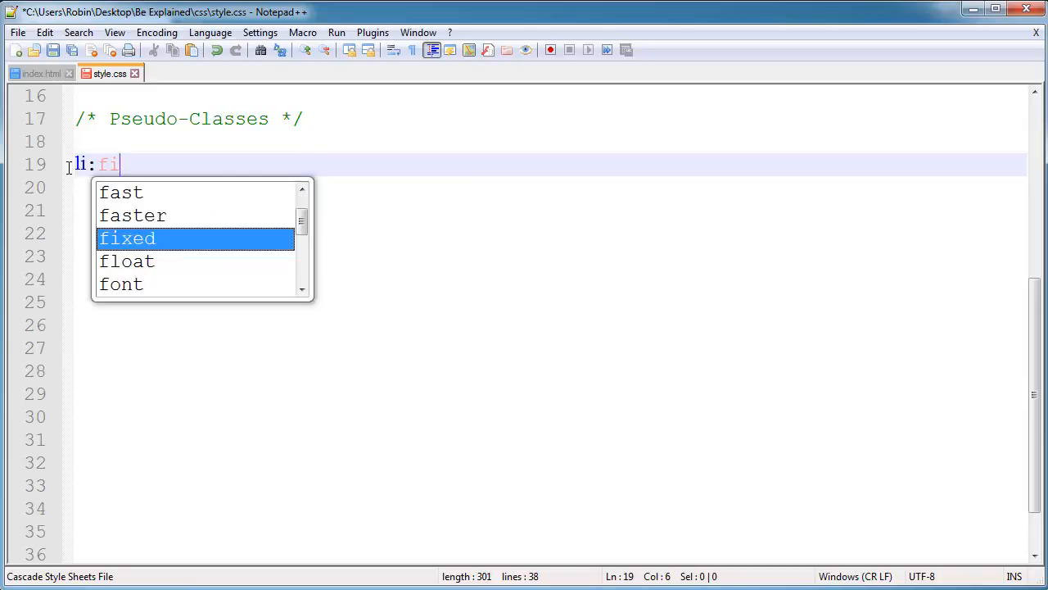
pyautogui.write('sr')
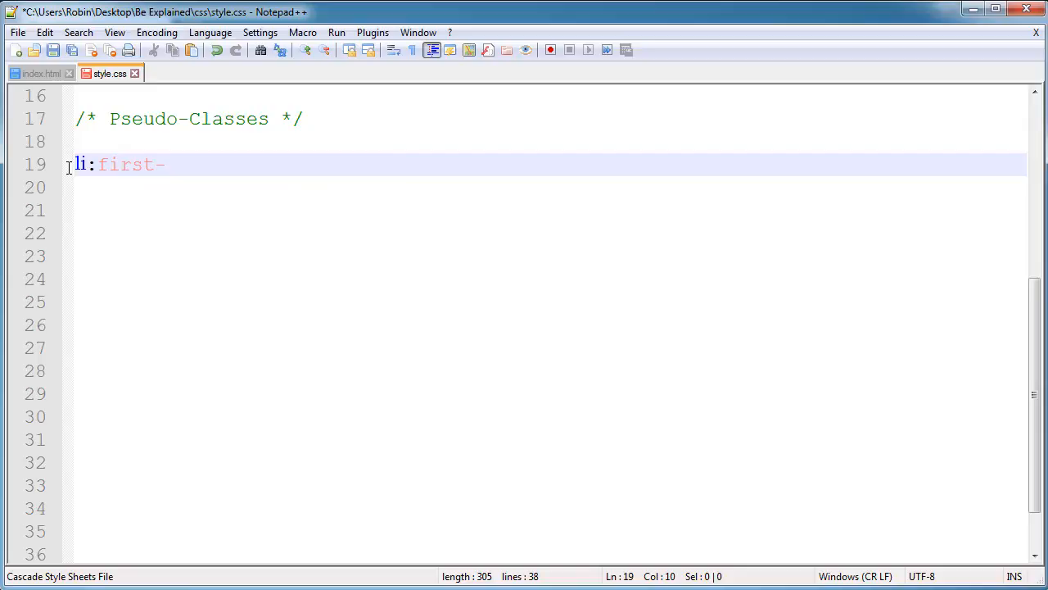
pyautogui.write('child{}')
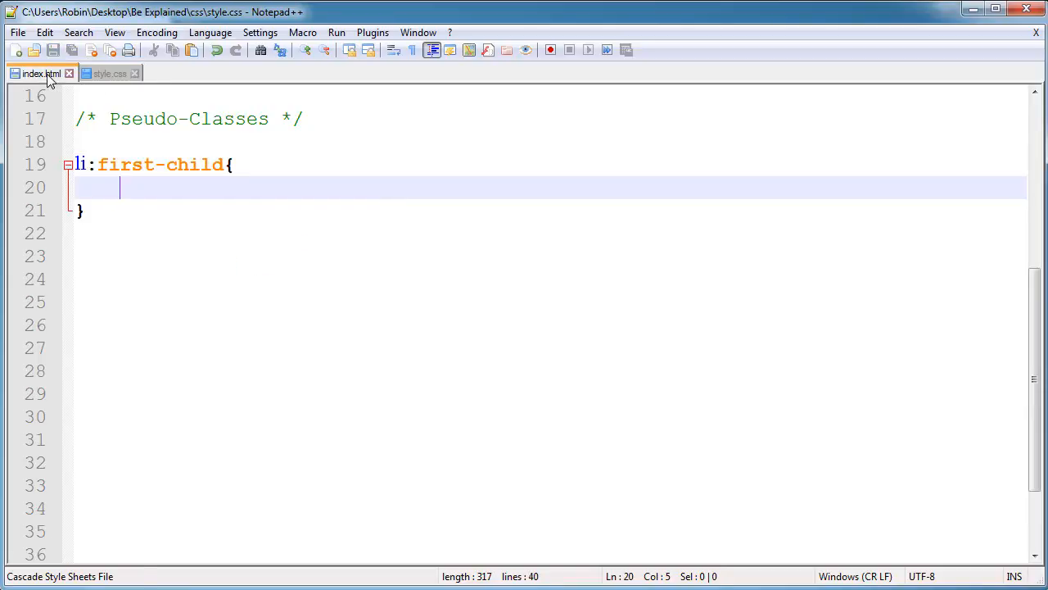
pyautogui.click(36, 72)
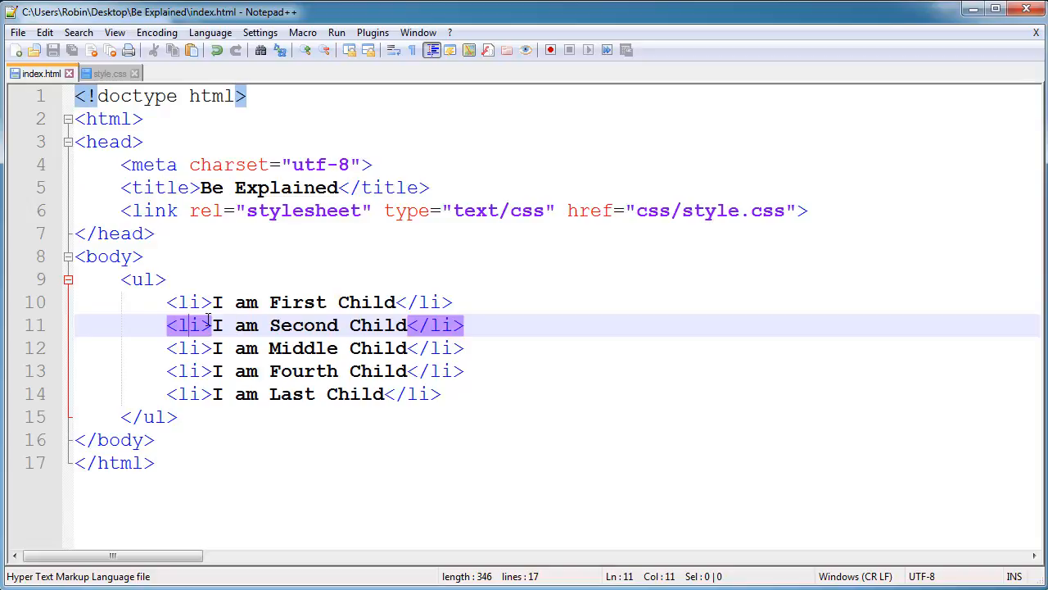
pyautogui.click(107, 72)
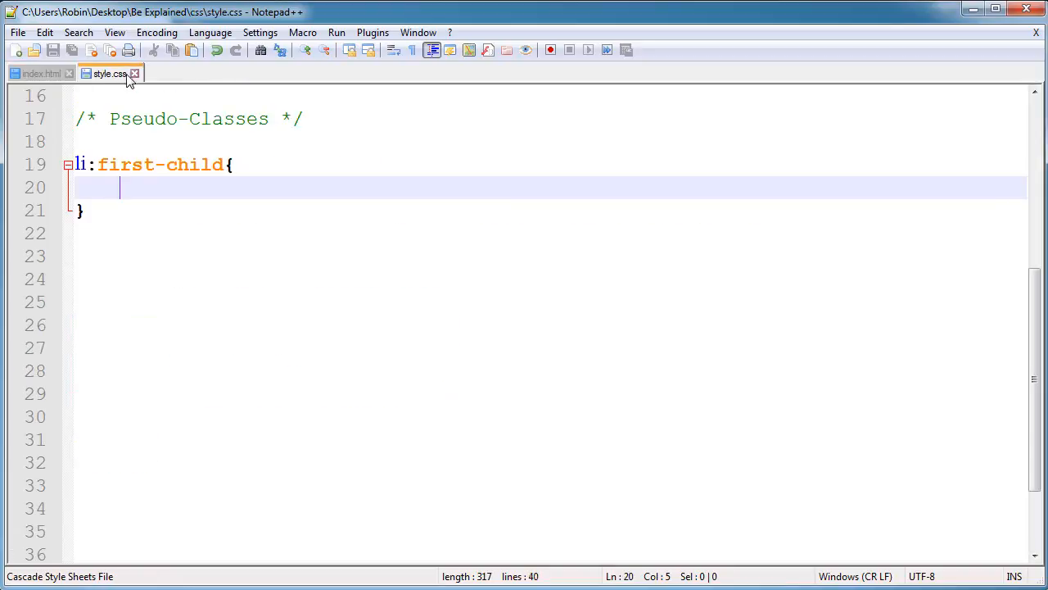
# Step: Fill the rule with background: skyblue; and color: white;
pyautogui.write('background:')
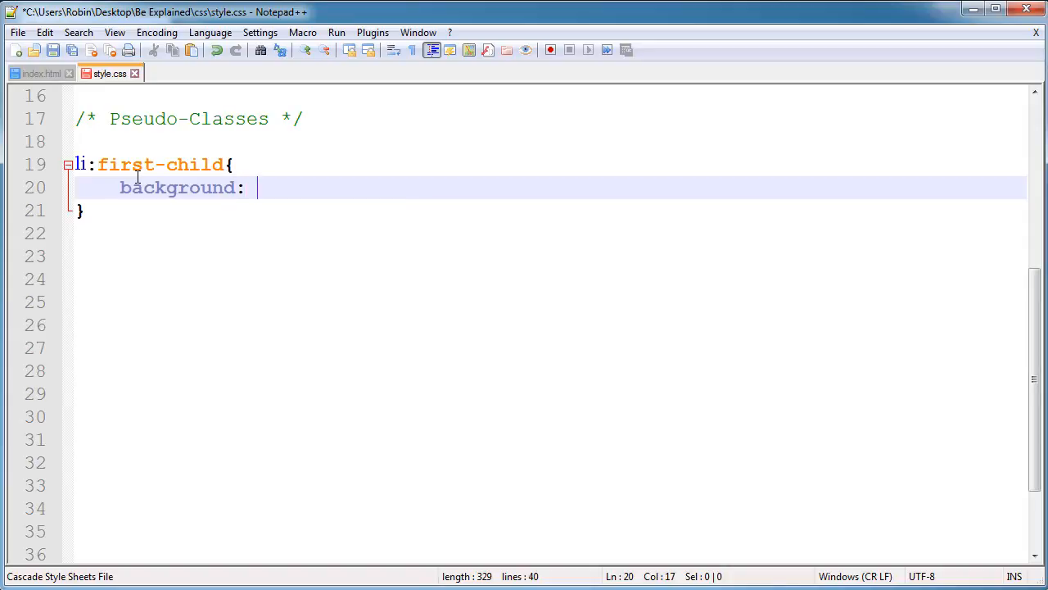
pyautogui.write('co')
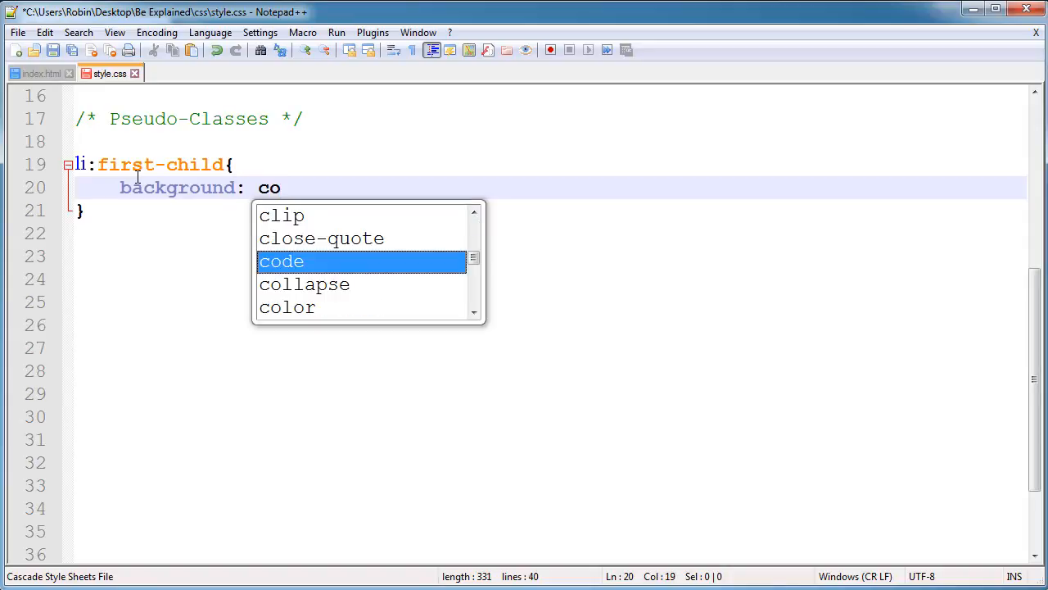
pyautogui.write('sky')
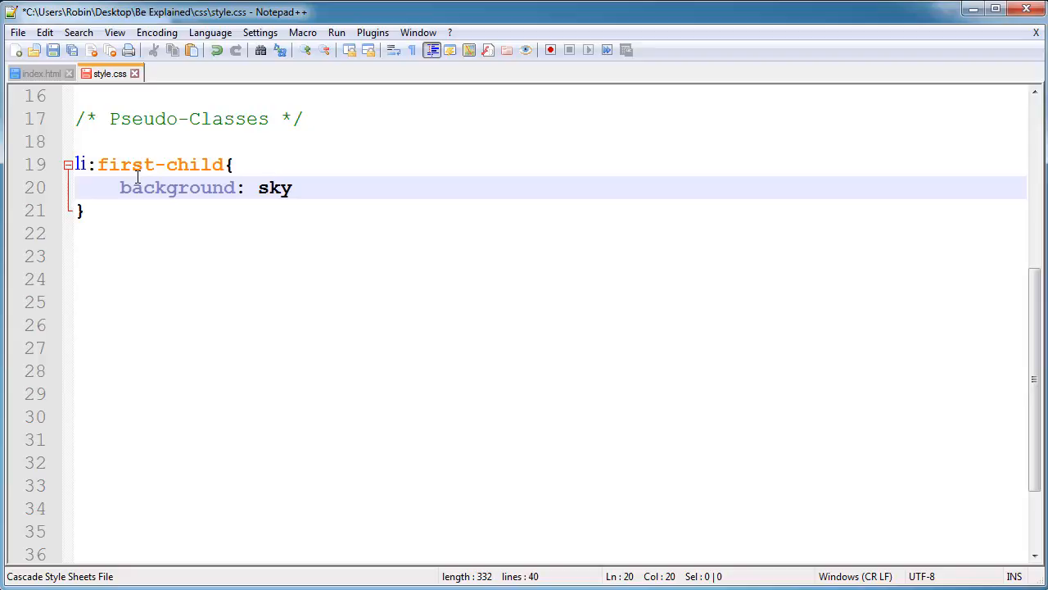
pyautogui.write('blue;')
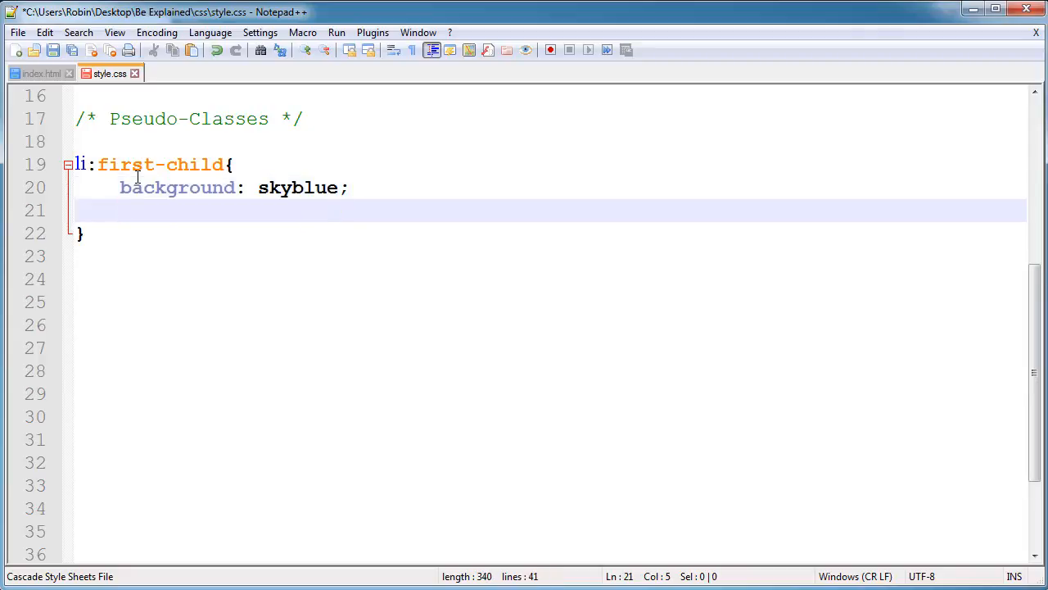
pyautogui.write('color:')
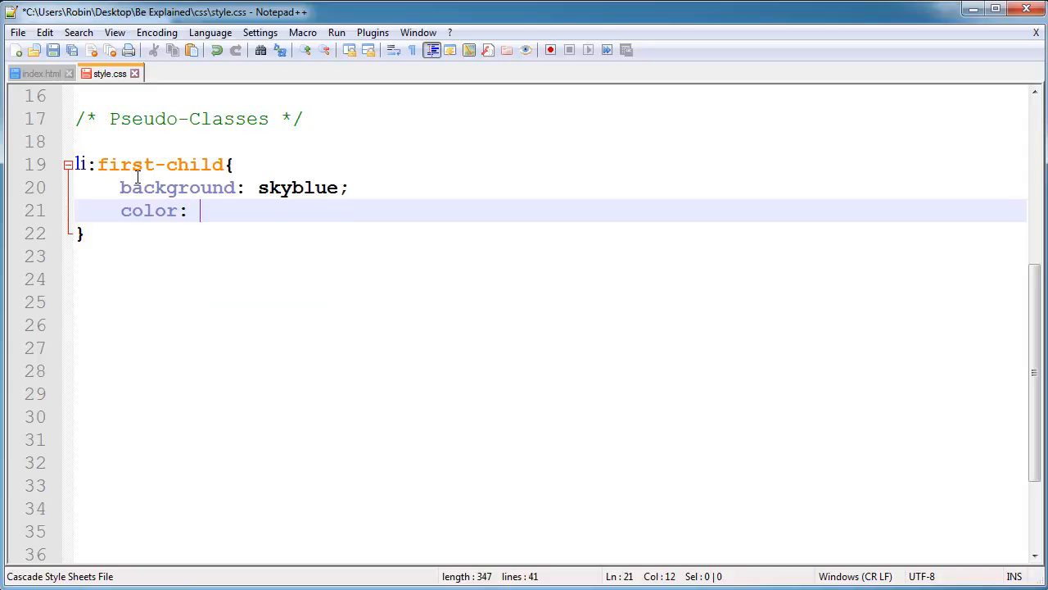
pyautogui.write('w')
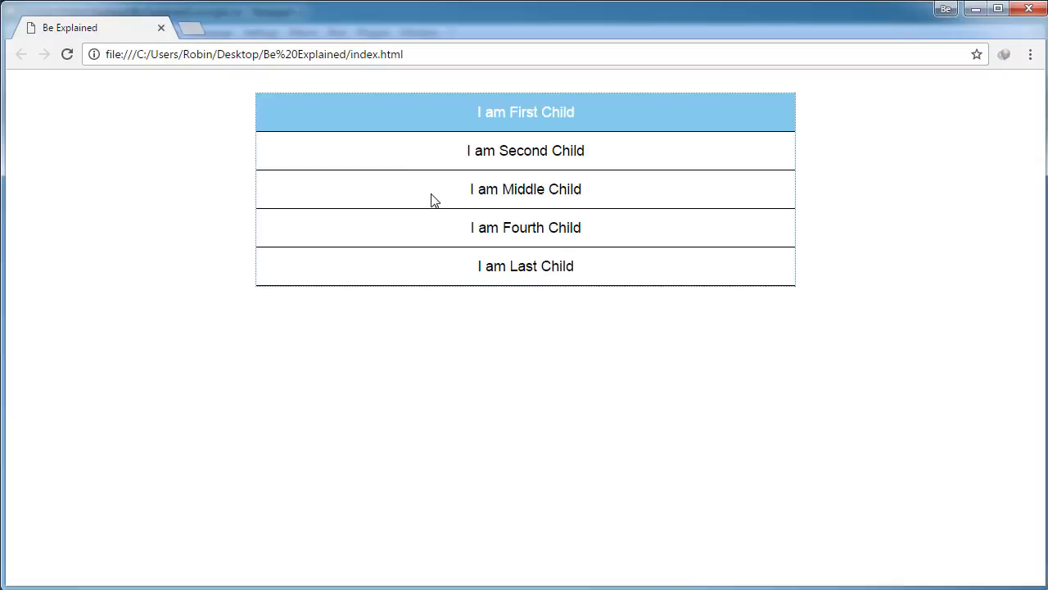
pyautogui.moveTo(432, 173)
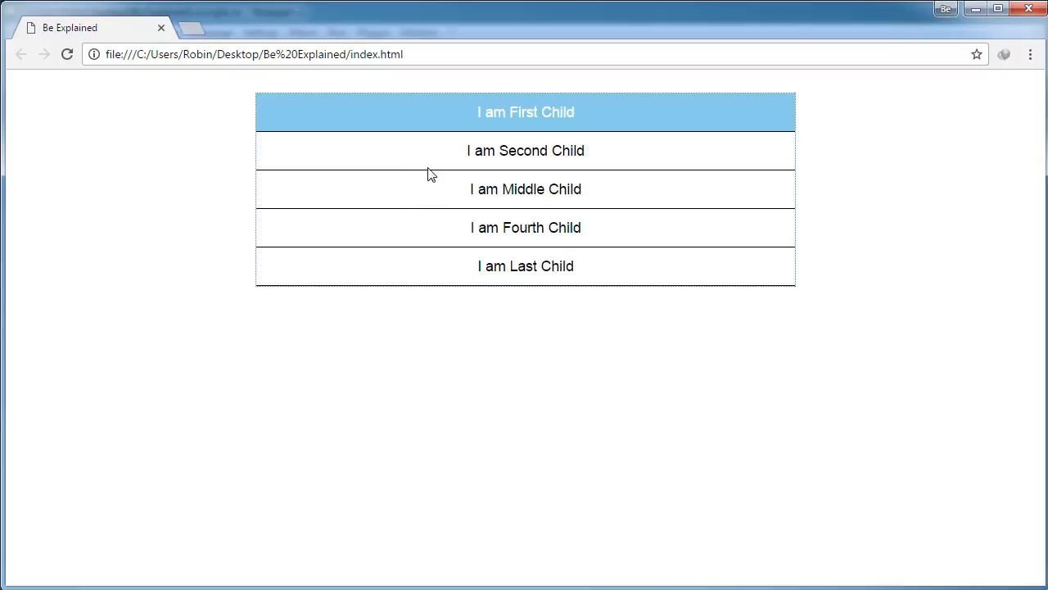
pyautogui.moveTo(471, 115)
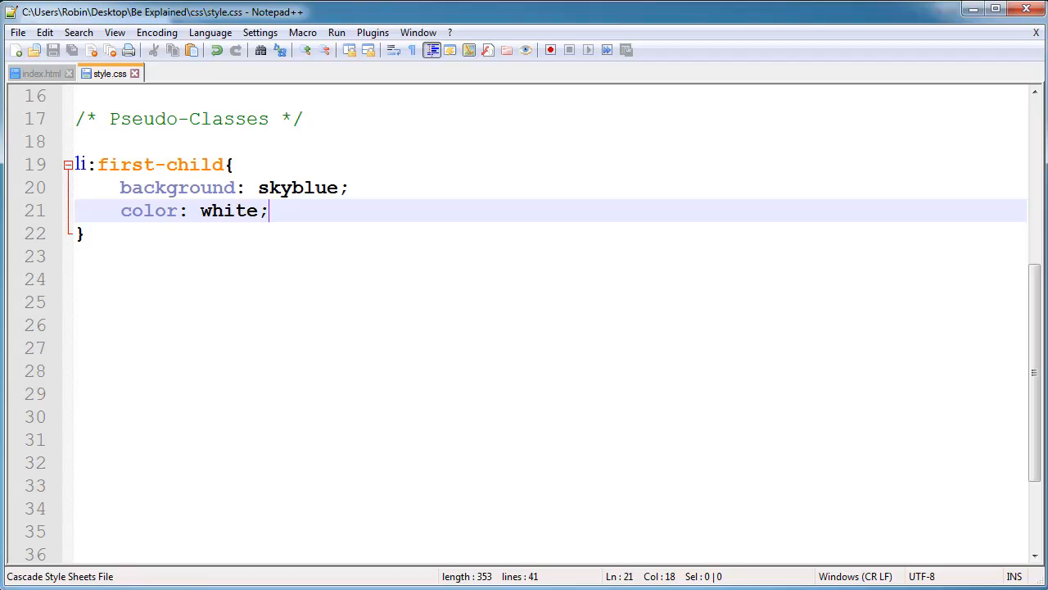
# Step: Change the selector to li:last-child and add border-bottom: none; to the rule
pyautogui.doubleClick(126, 163)
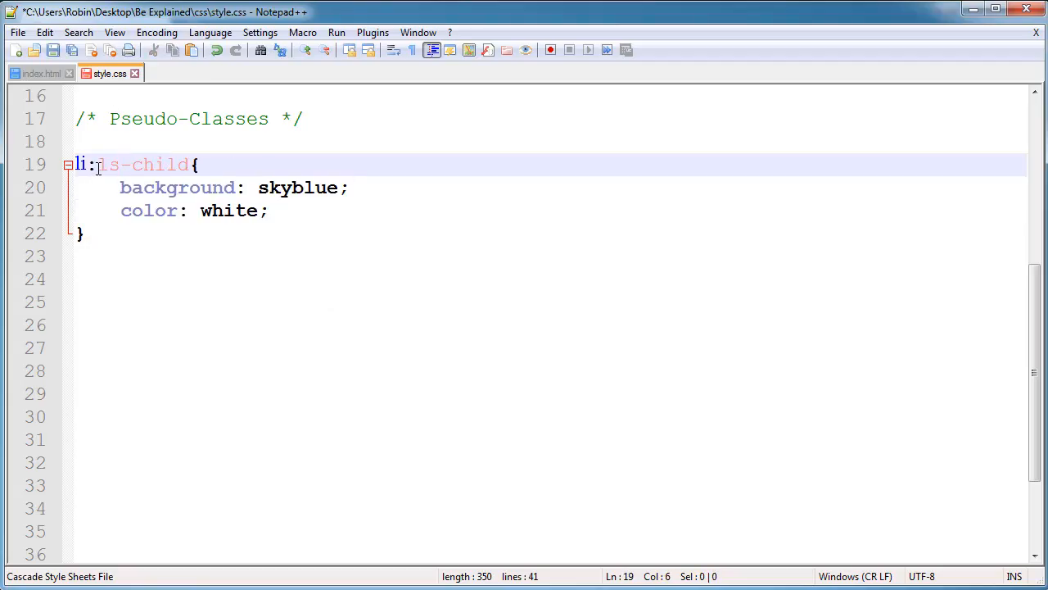
pyautogui.write('last')
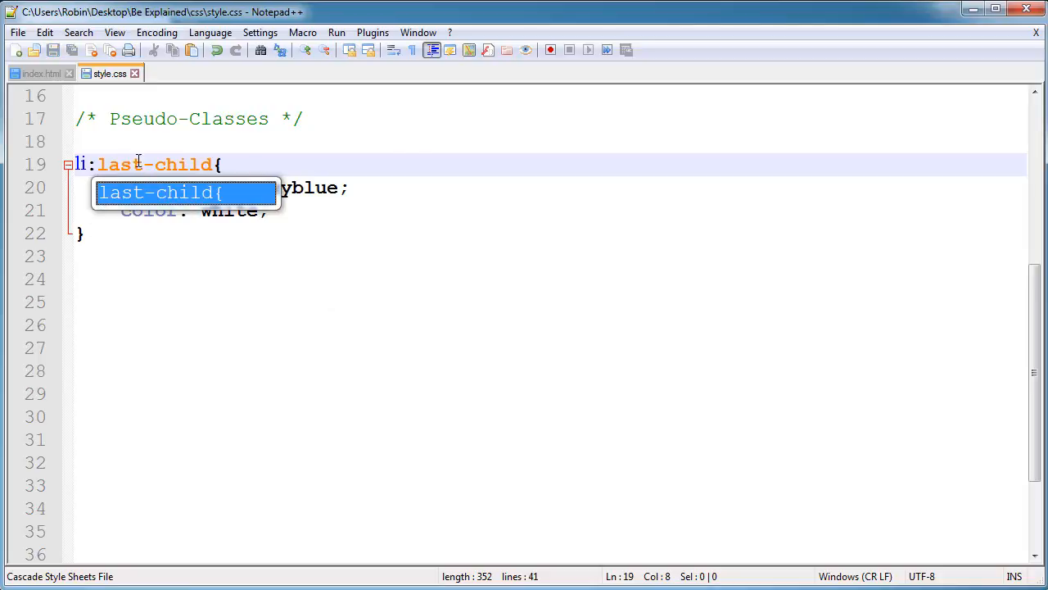
pyautogui.click(40, 72)
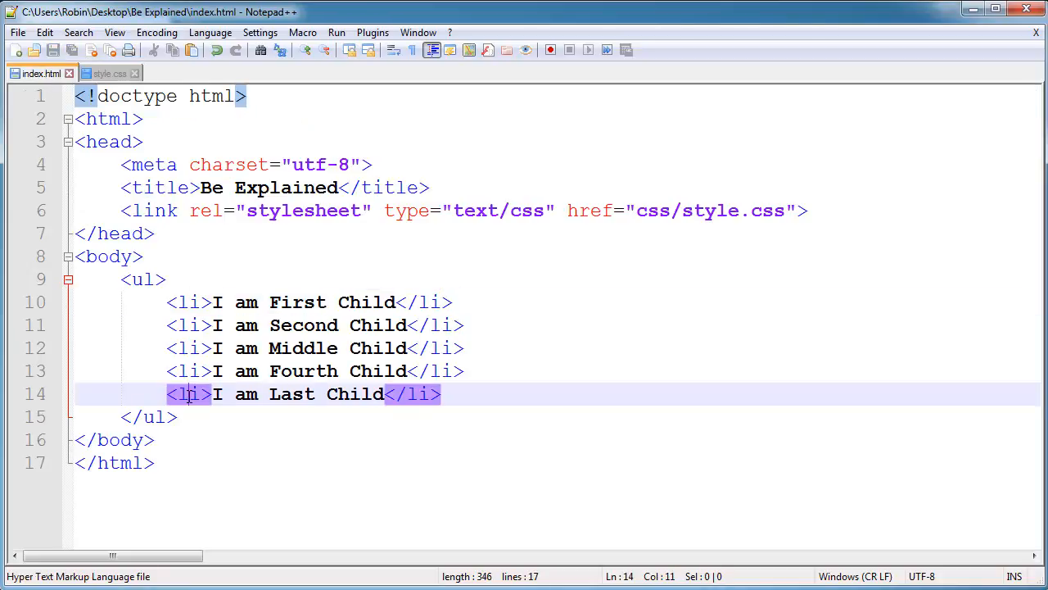
pyautogui.moveTo(196, 402)
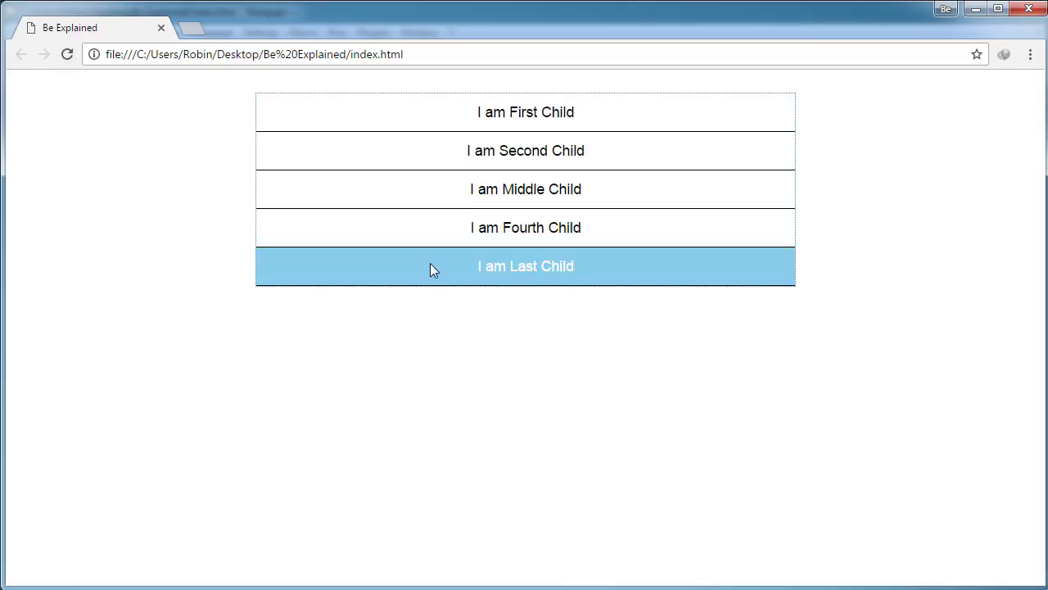
pyautogui.moveTo(448, 293)
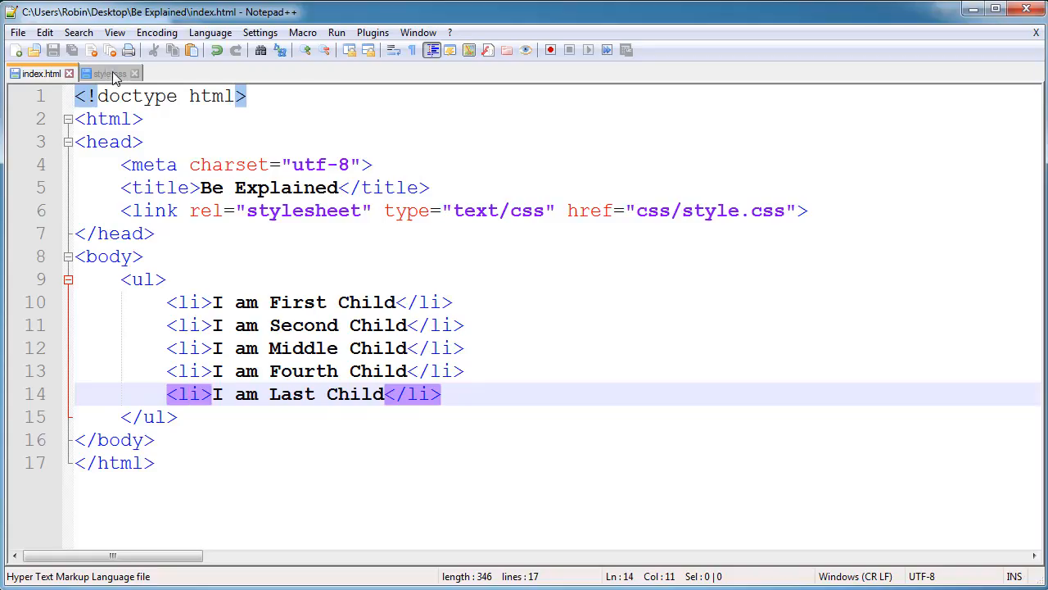
pyautogui.click(108, 72)
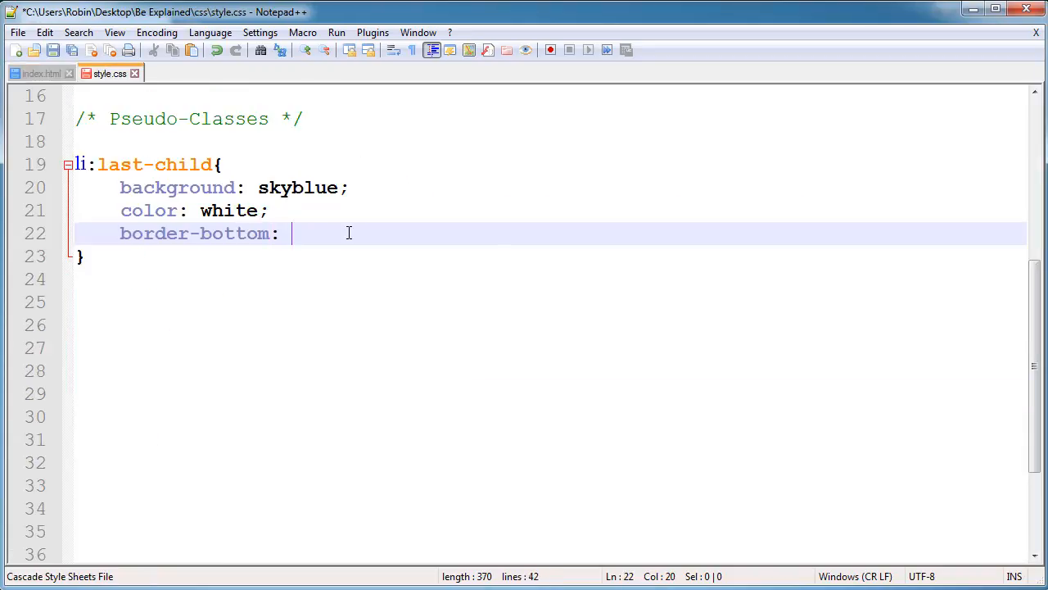
pyautogui.write('none')
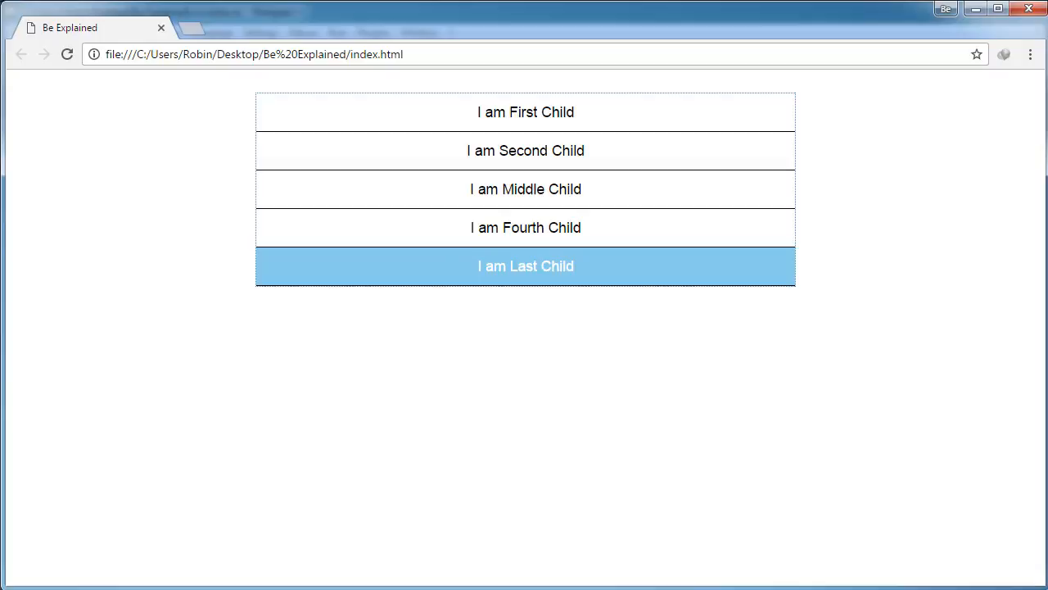
# Step: Reload the Chrome page to see the last item highlighted without its bottom border
pyautogui.click(65, 54)
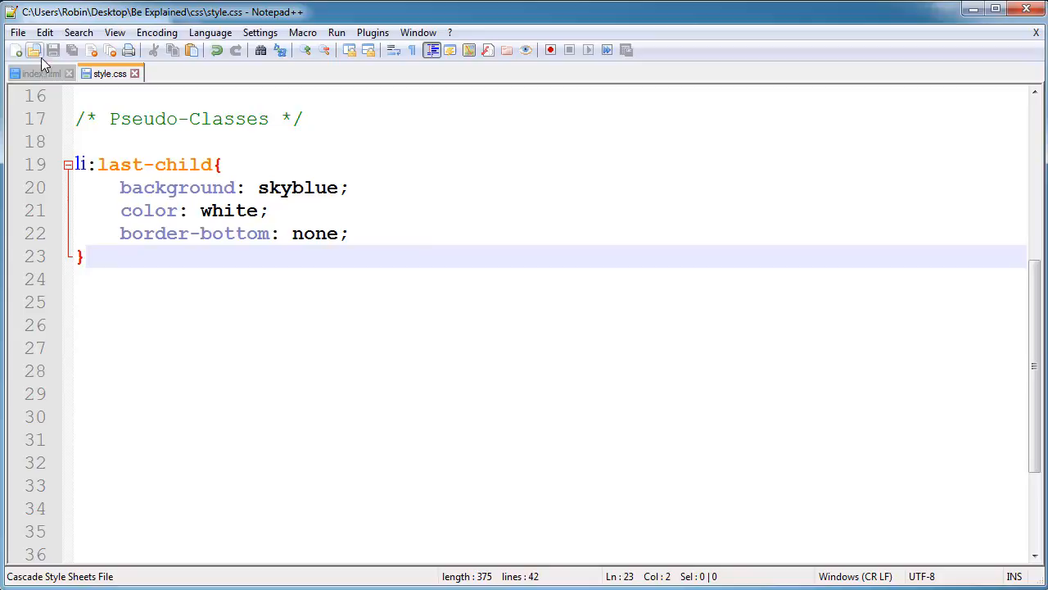
pyautogui.moveTo(41, 73)
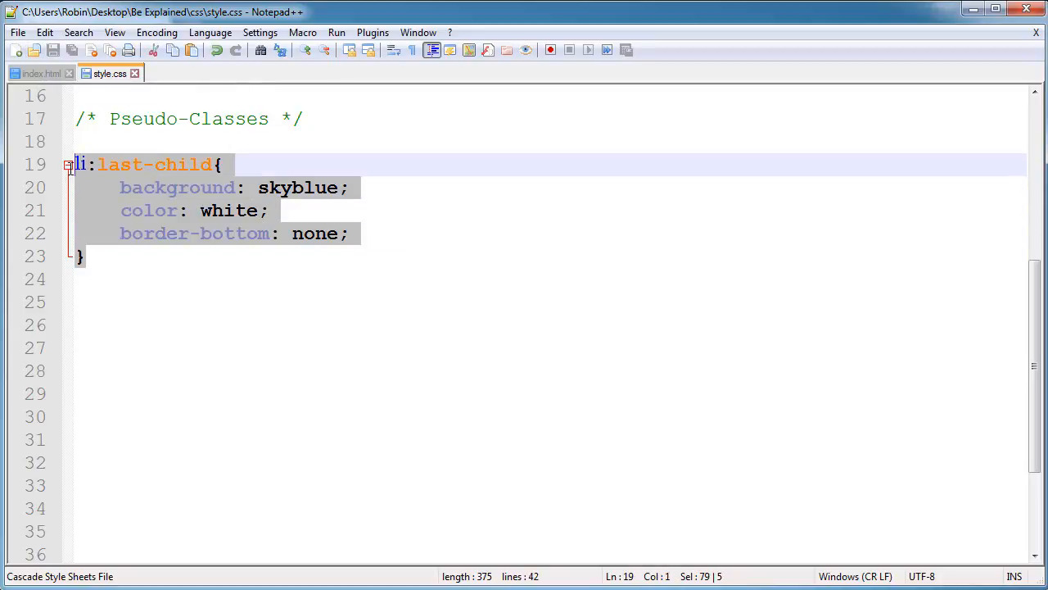
# Step: Delete the last-child rule and write an :only-child rule with background: coral;
pyautogui.press('Delete')
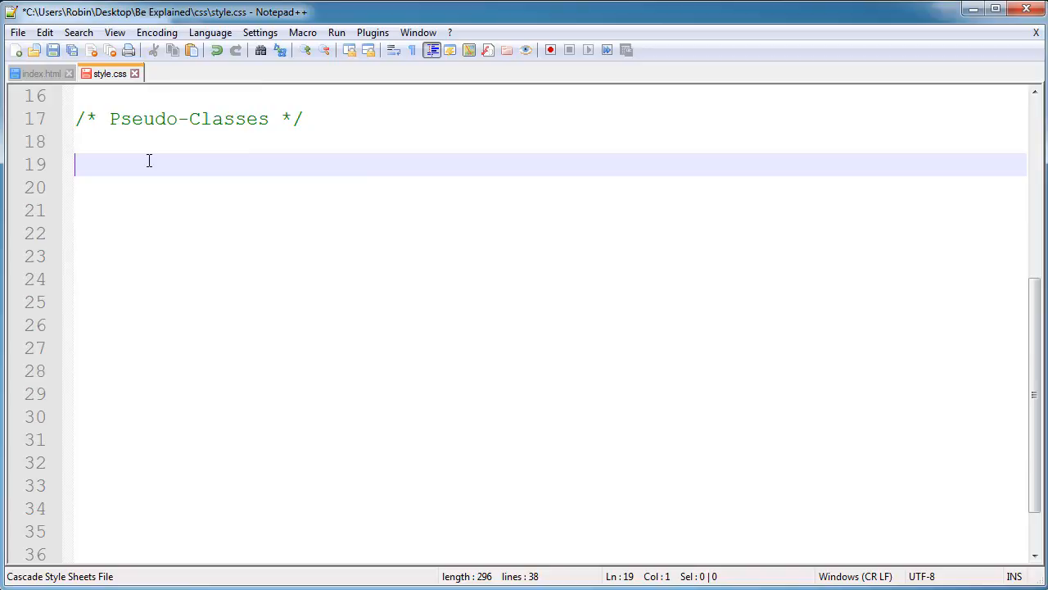
pyautogui.write(':only-chi')
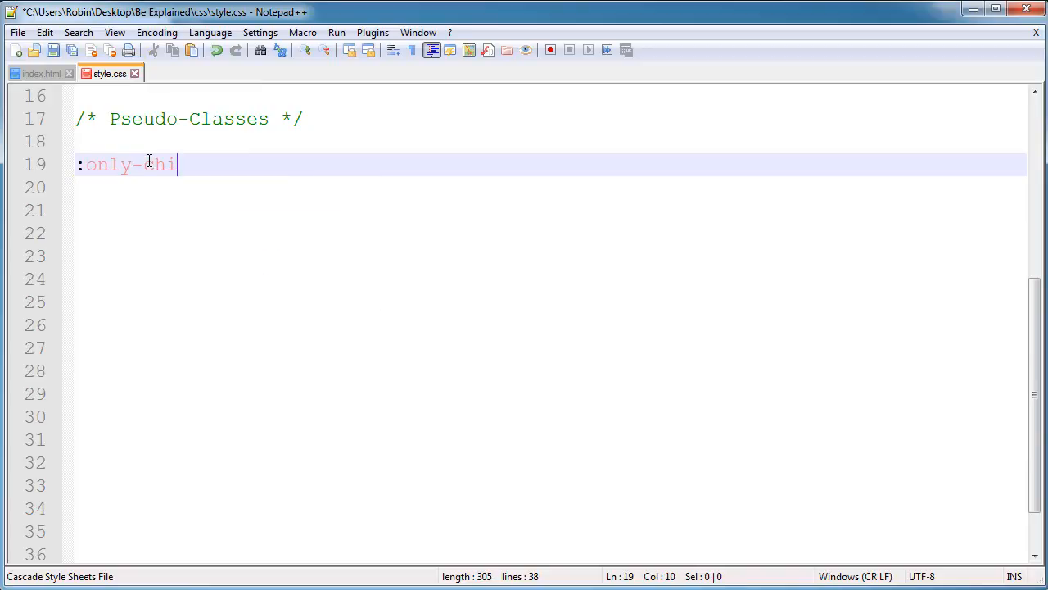
pyautogui.write('ld{')
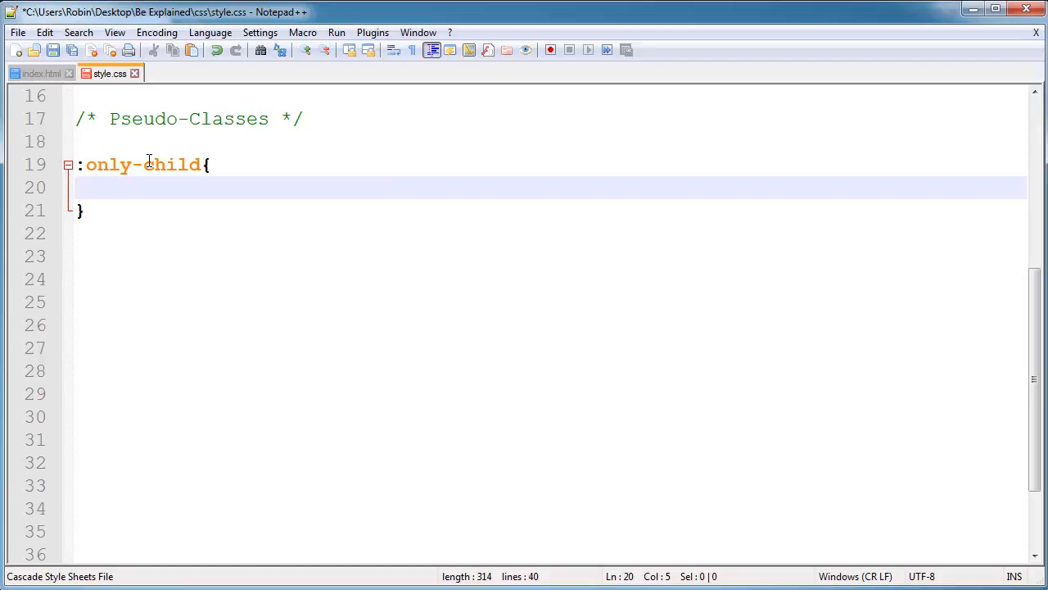
pyautogui.write('background:')
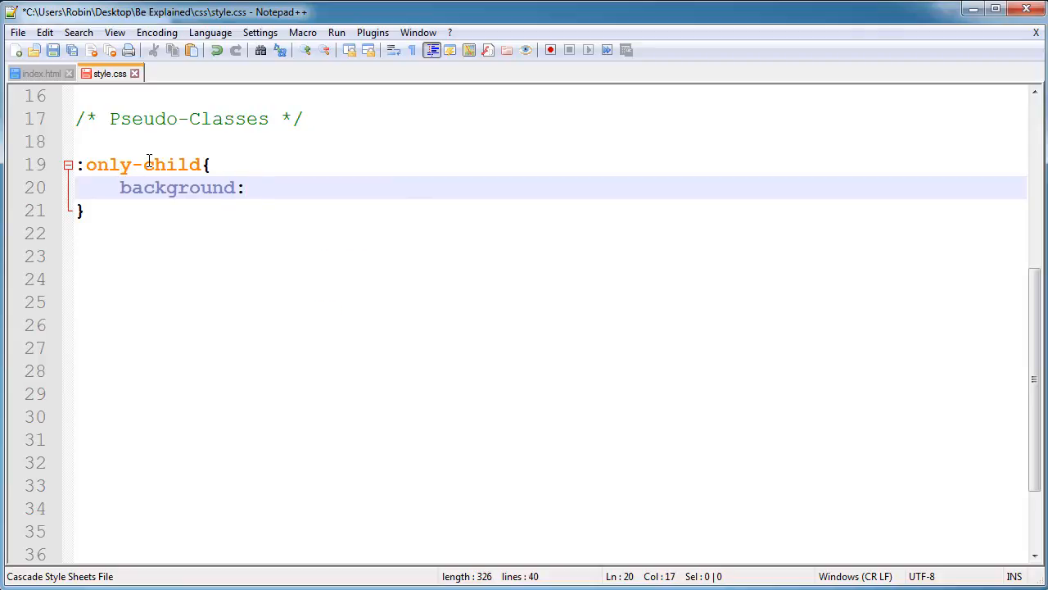
pyautogui.write('coral;')
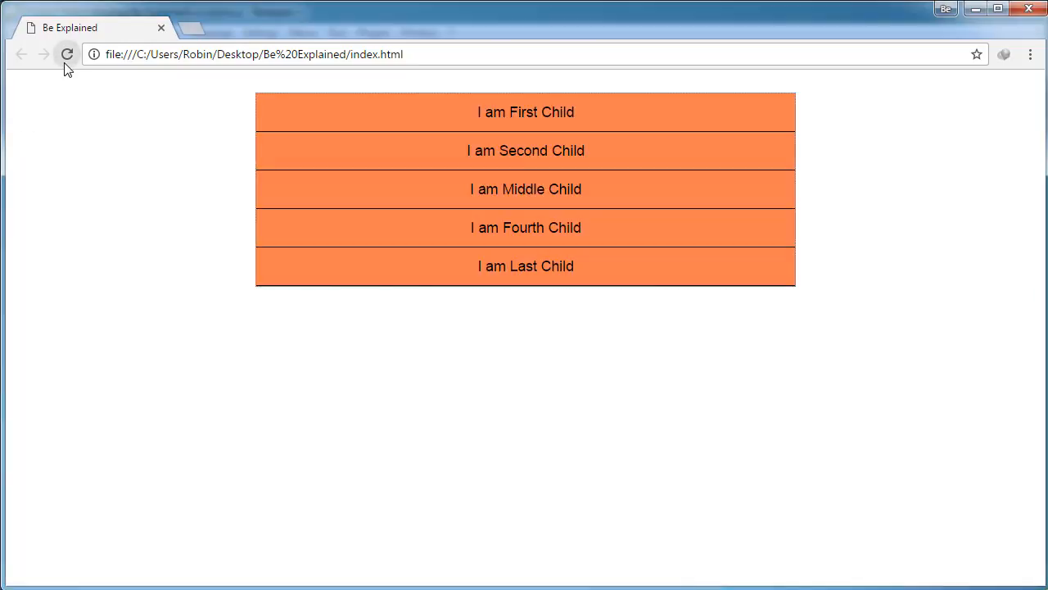
pyautogui.moveTo(211, 200)
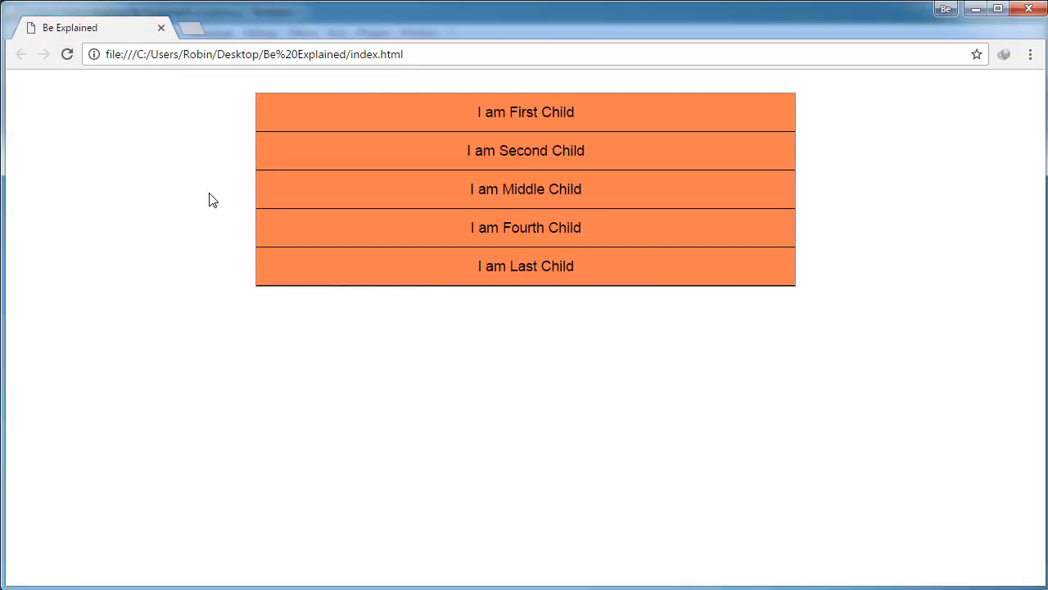
pyautogui.moveTo(269, 222)
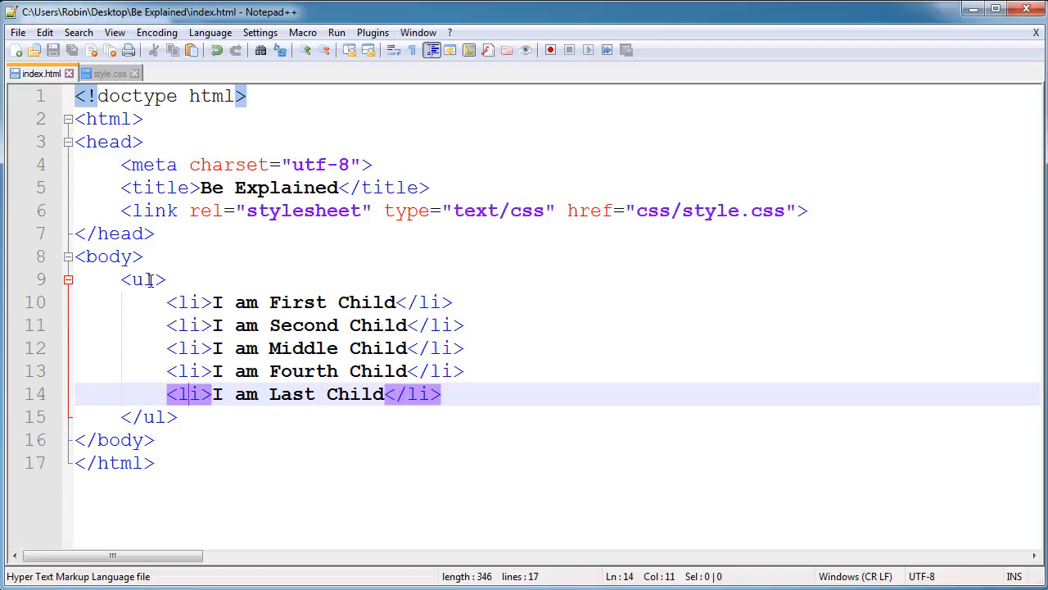
# Step: Insert <h1>This is Sibling of UL</h1> above the ul in index.html and reload Chrome
pyautogui.click(139, 278)
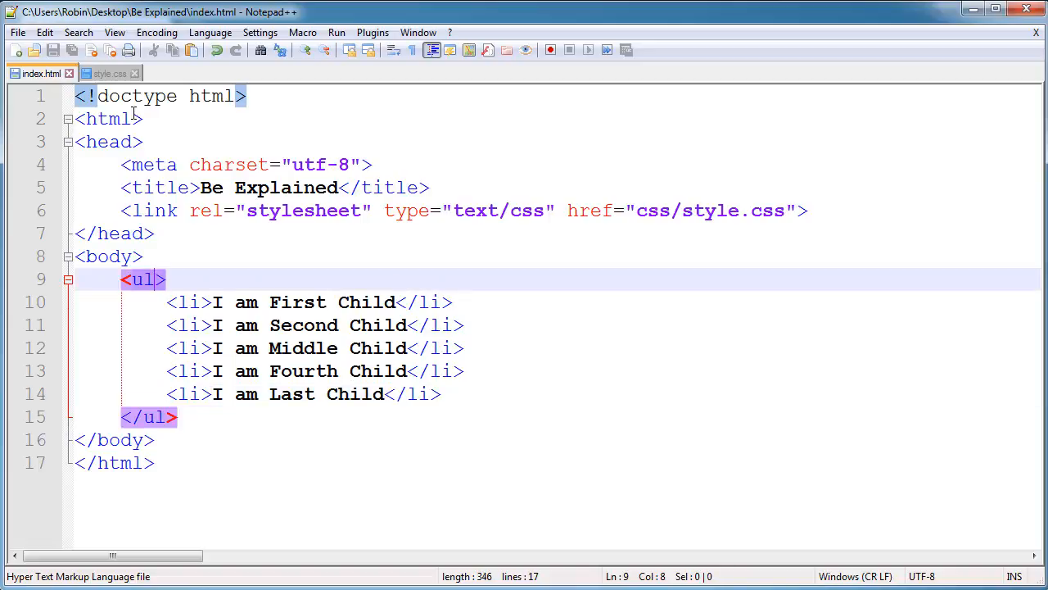
pyautogui.click(108, 72)
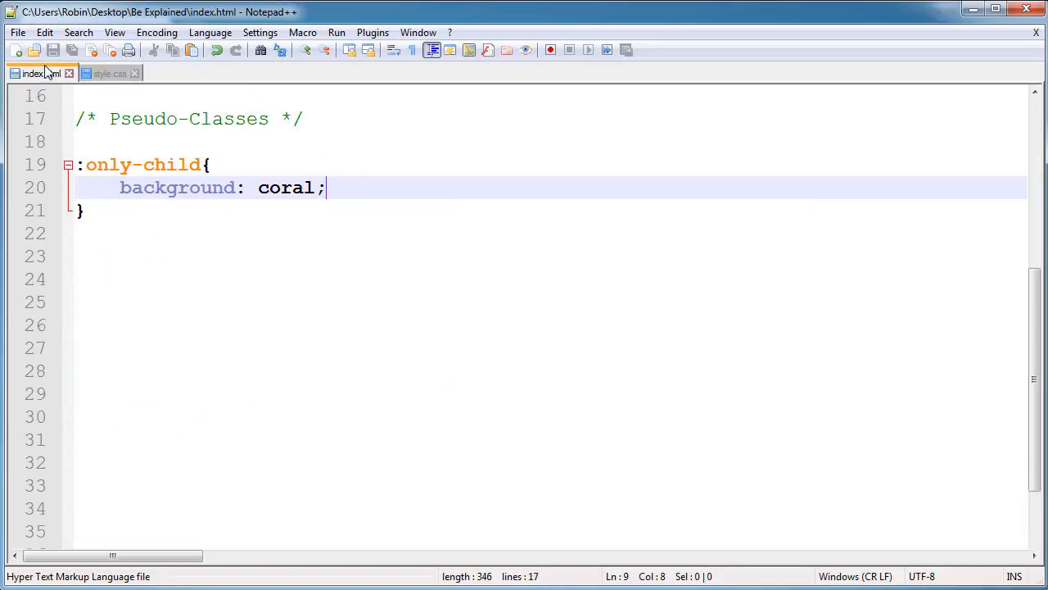
pyautogui.click(36, 72)
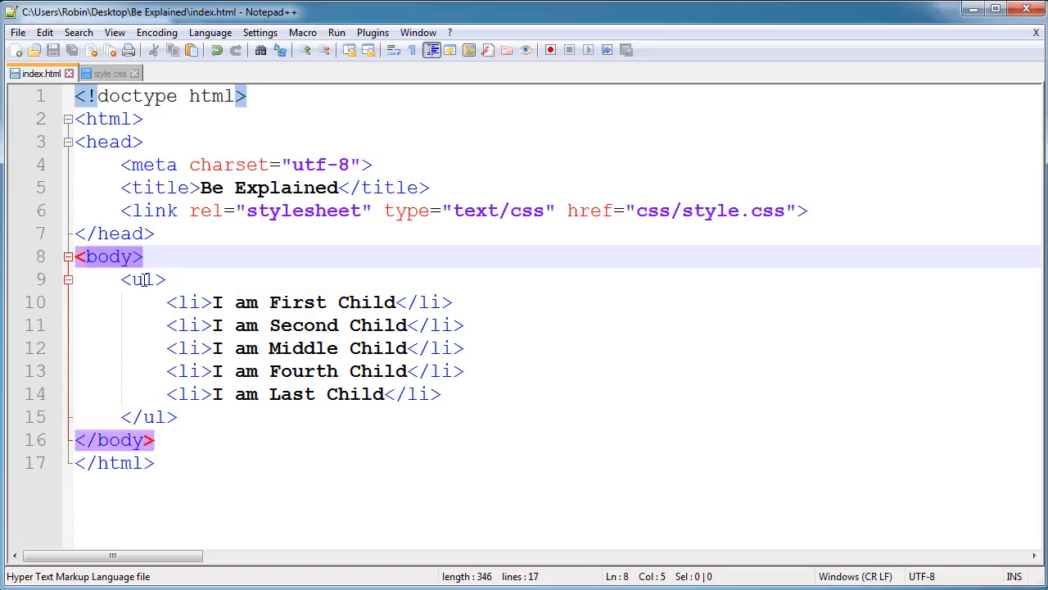
pyautogui.click(144, 279)
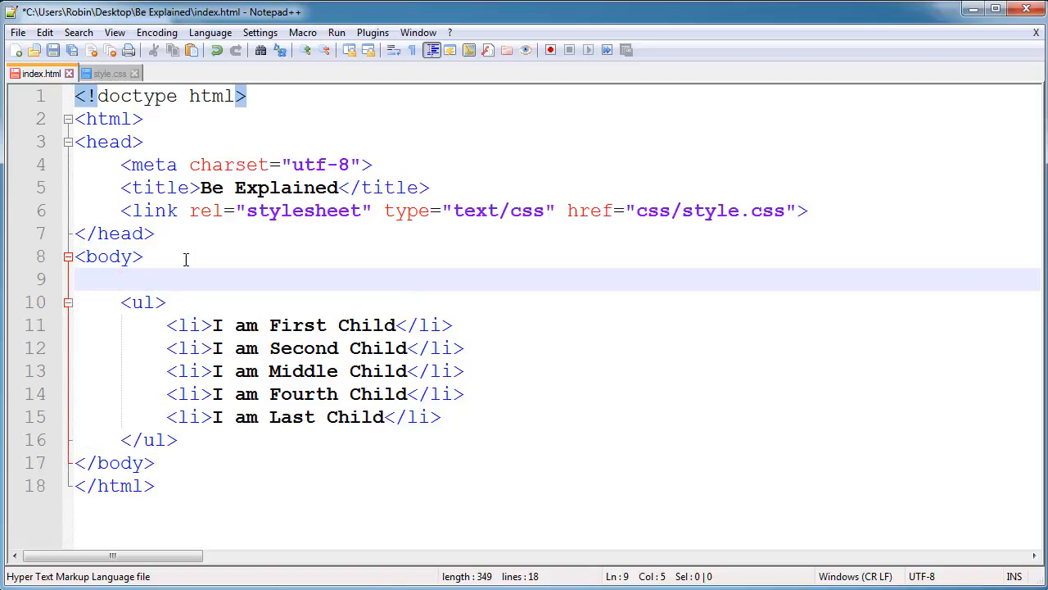
pyautogui.write('<h1>This is Sibling of UL</h1>')
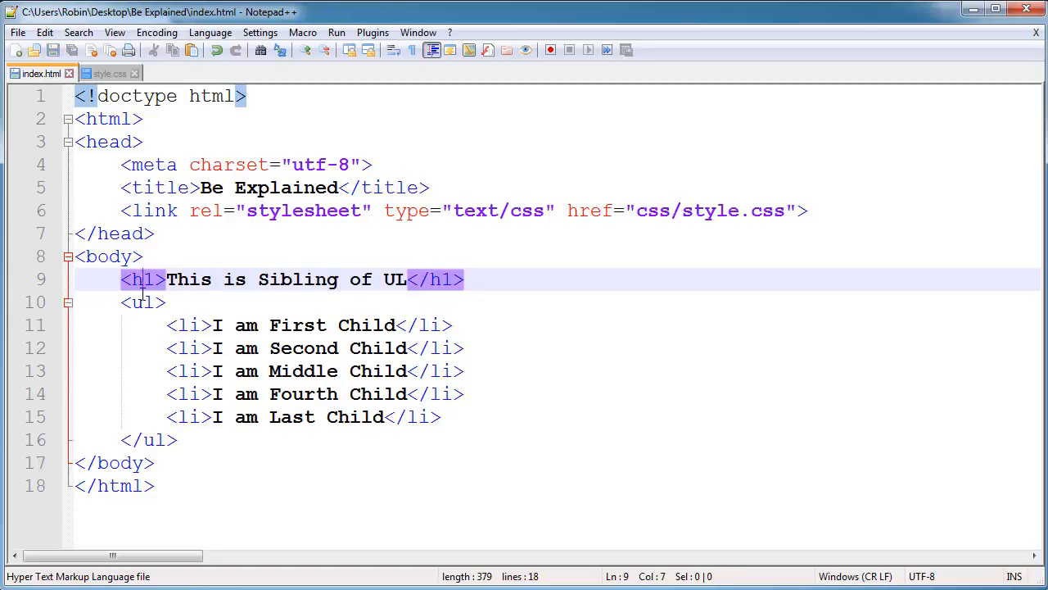
pyautogui.click(144, 301)
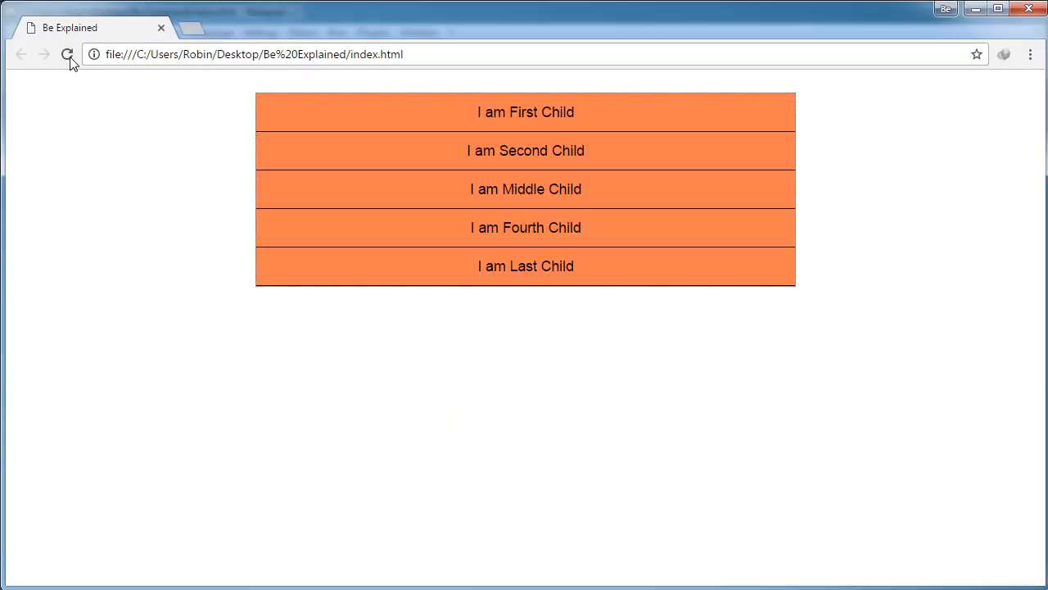
pyautogui.click(67, 54)
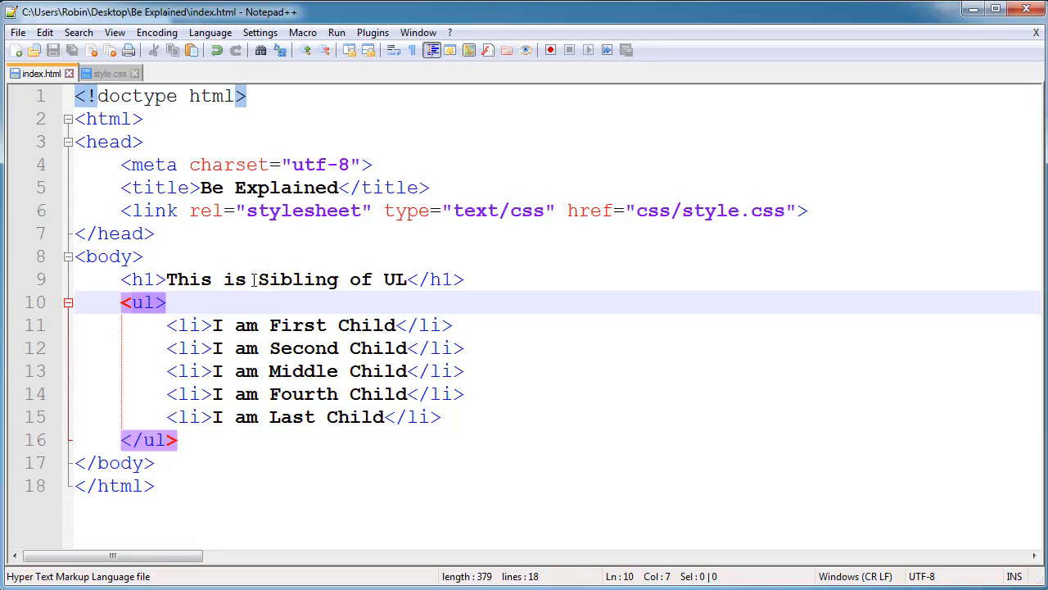
# Step: Wrap the word Sibling in the h1 with <b> and </b> tags
pyautogui.click(257, 278)
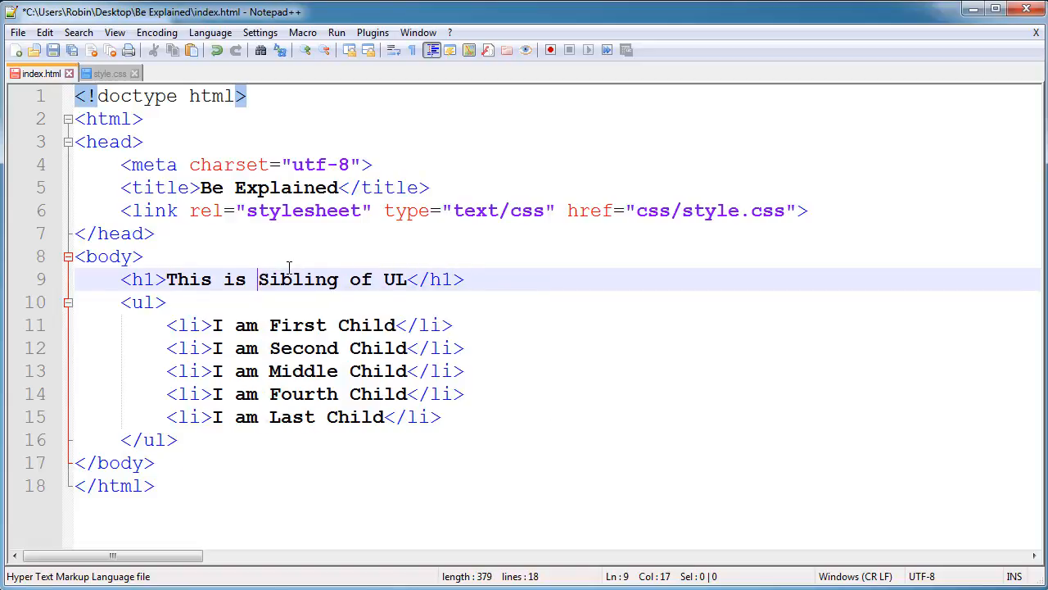
pyautogui.write('<b>')
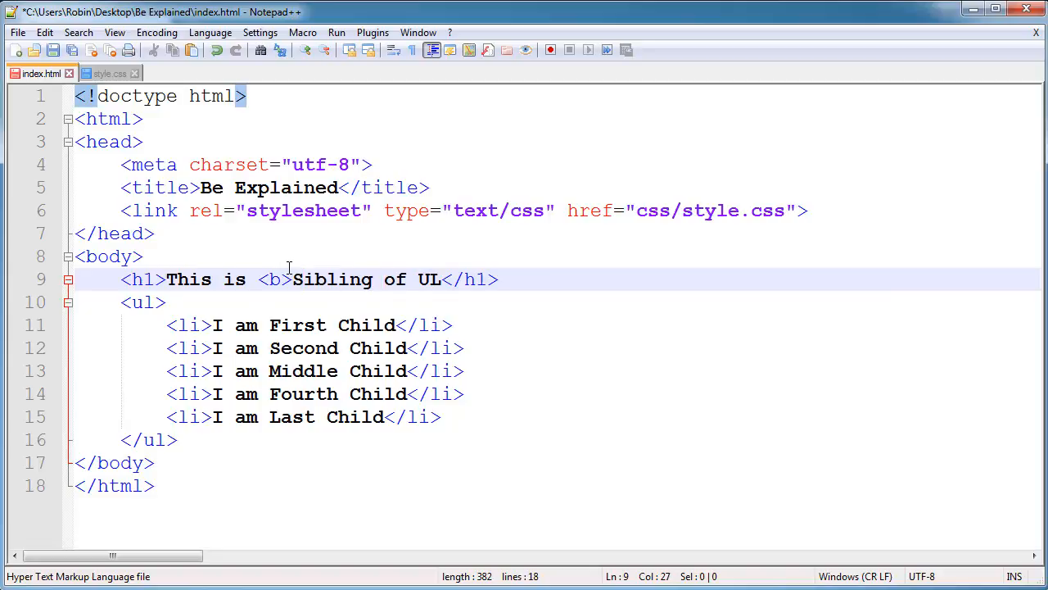
pyautogui.write('</b>')
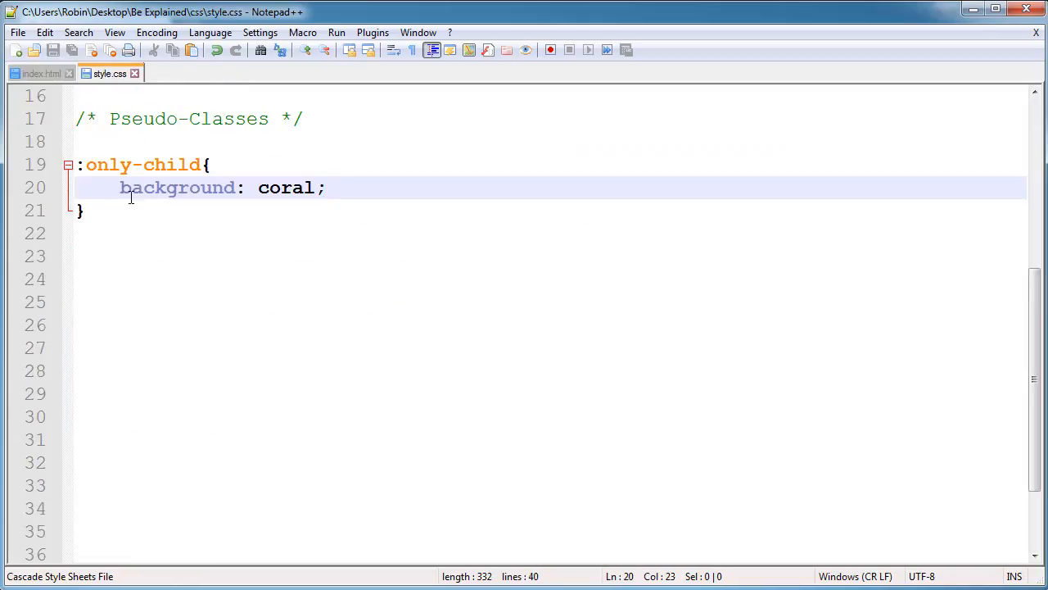
pyautogui.click(41, 72)
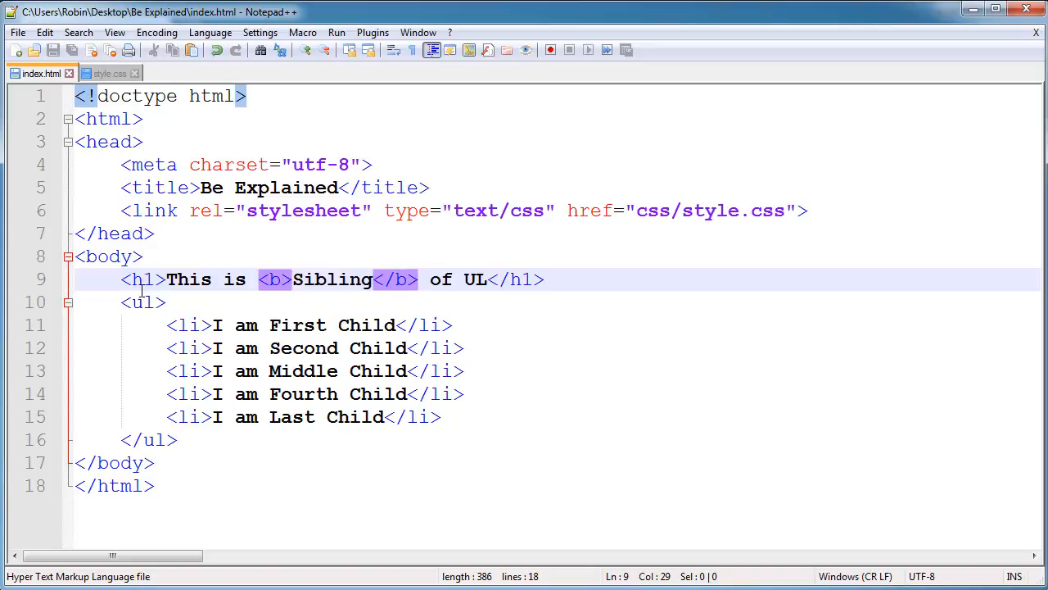
# Step: Review the heading line and position before the word Second in the second list item
pyautogui.click(106, 255)
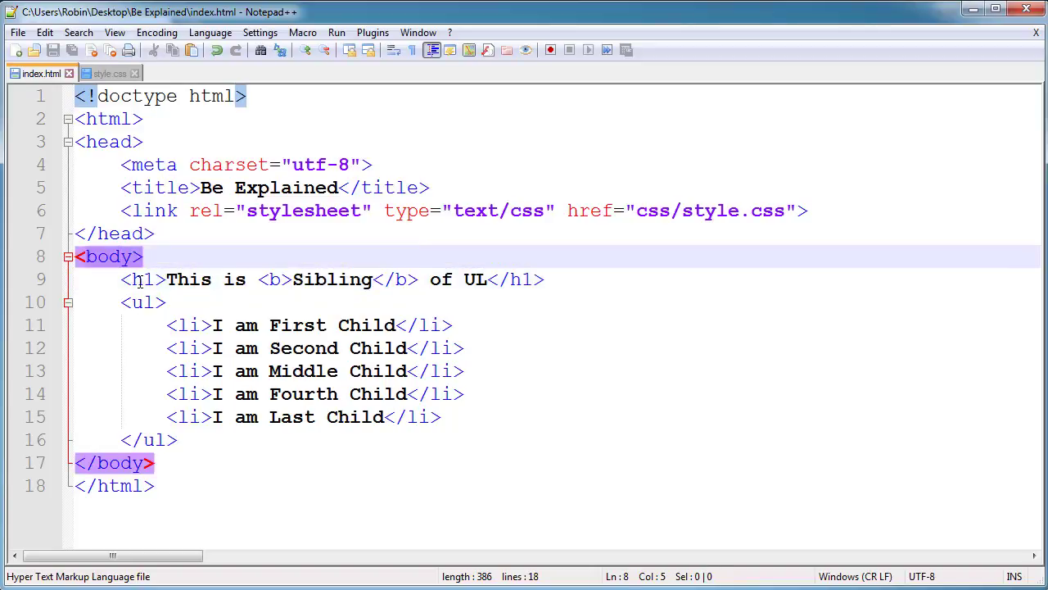
pyautogui.click(275, 278)
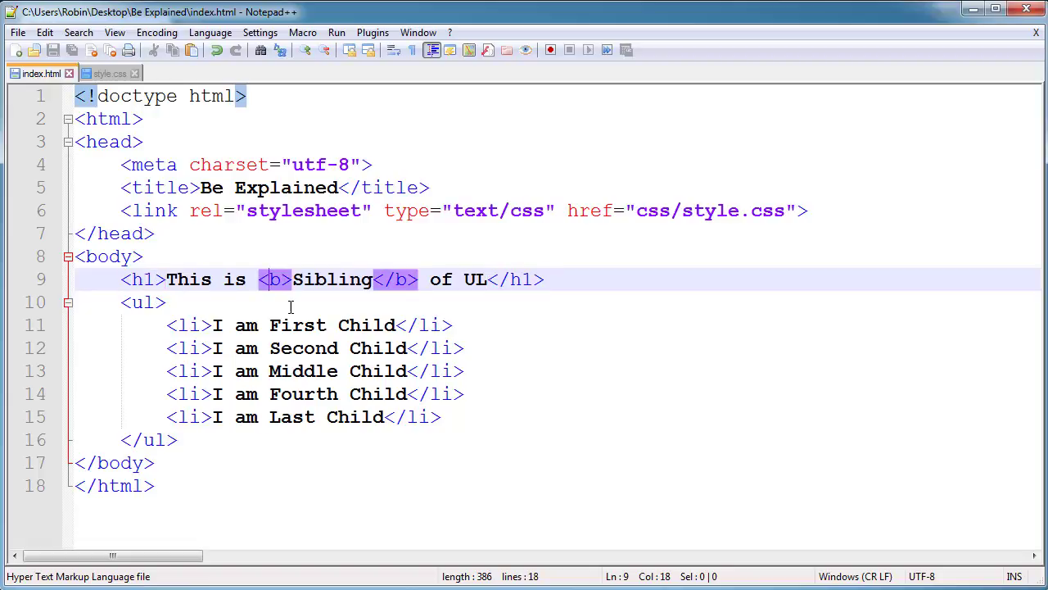
pyautogui.moveTo(200, 287)
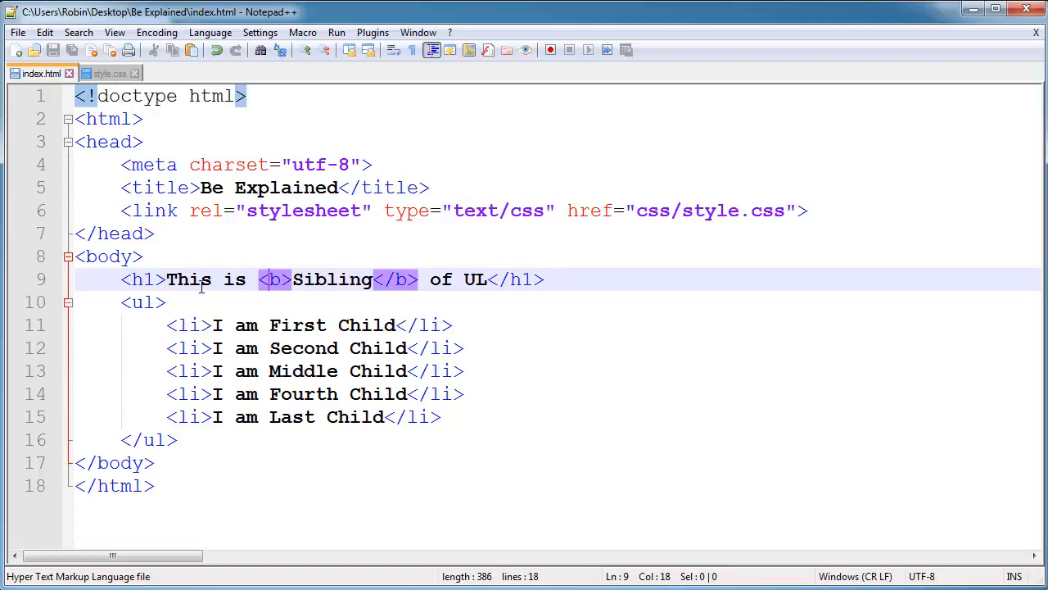
pyautogui.click(268, 347)
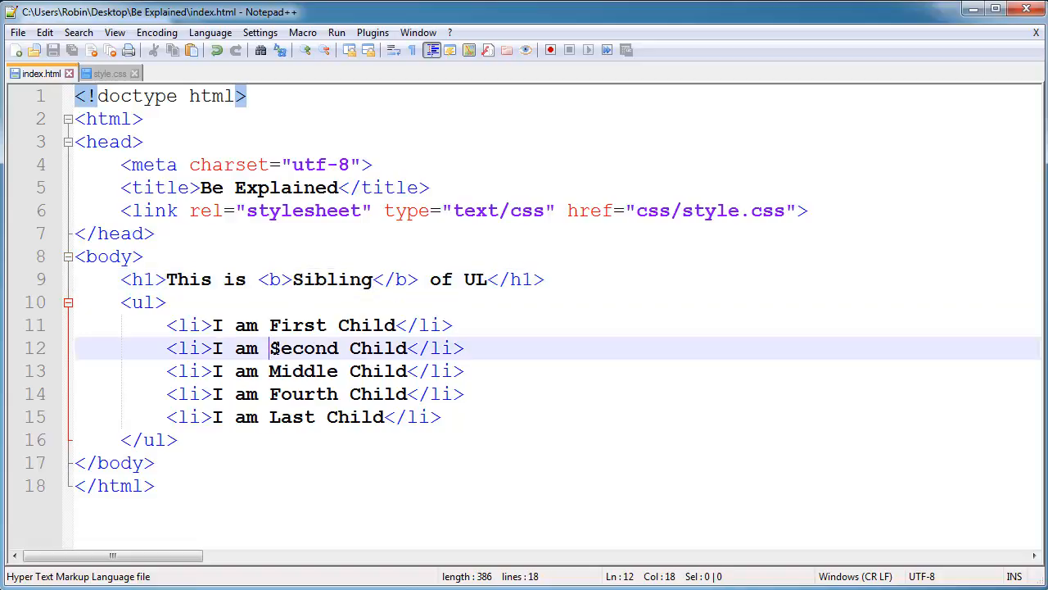
# Step: Wrap the word Second in the second list item with <b> and </b> tags
pyautogui.write('<b>')
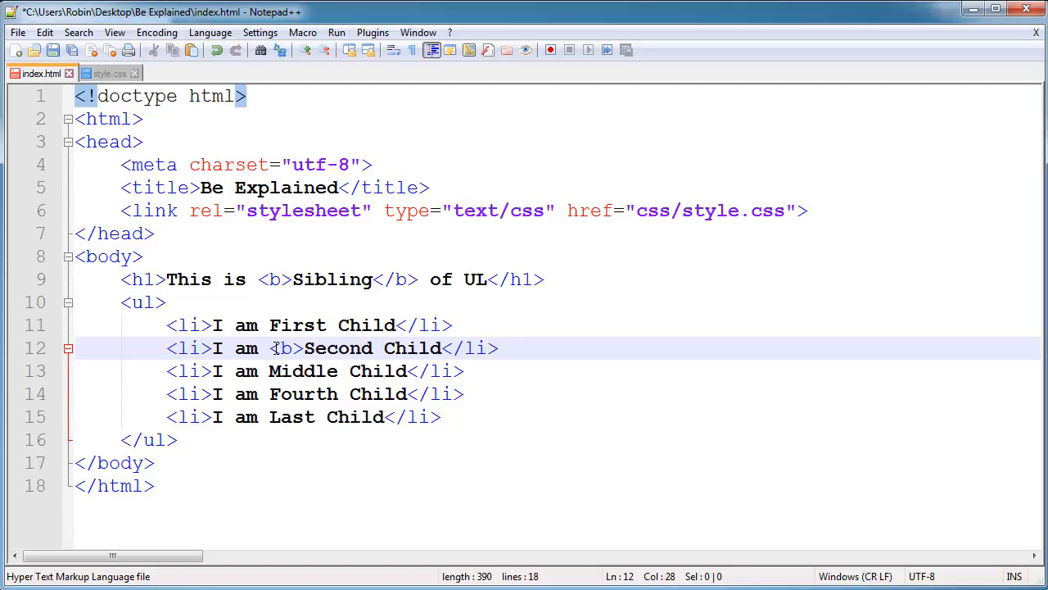
pyautogui.write('<')
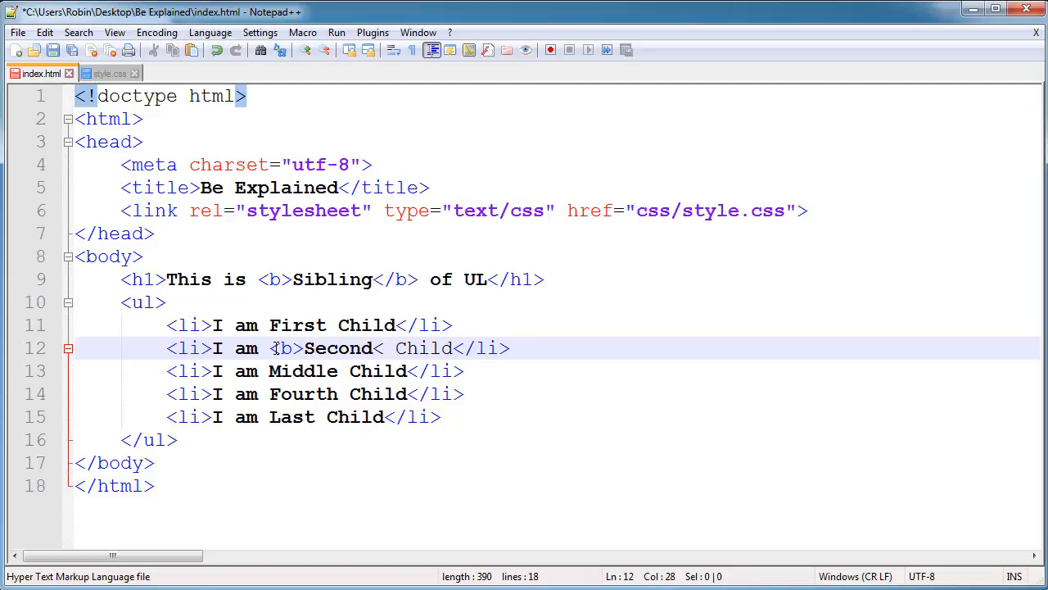
pyautogui.write('</b>')
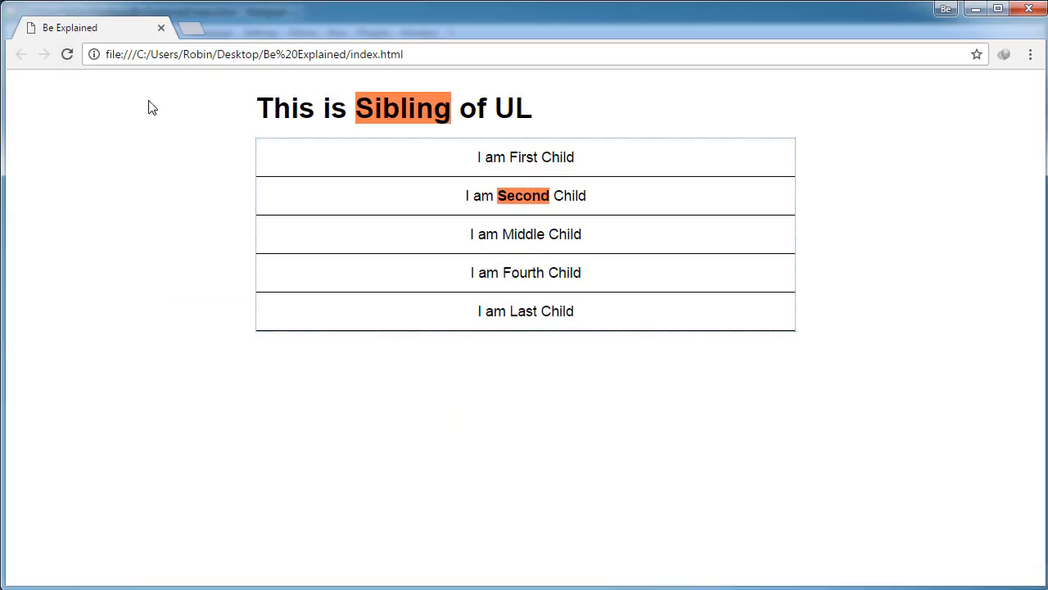
pyautogui.moveTo(478, 213)
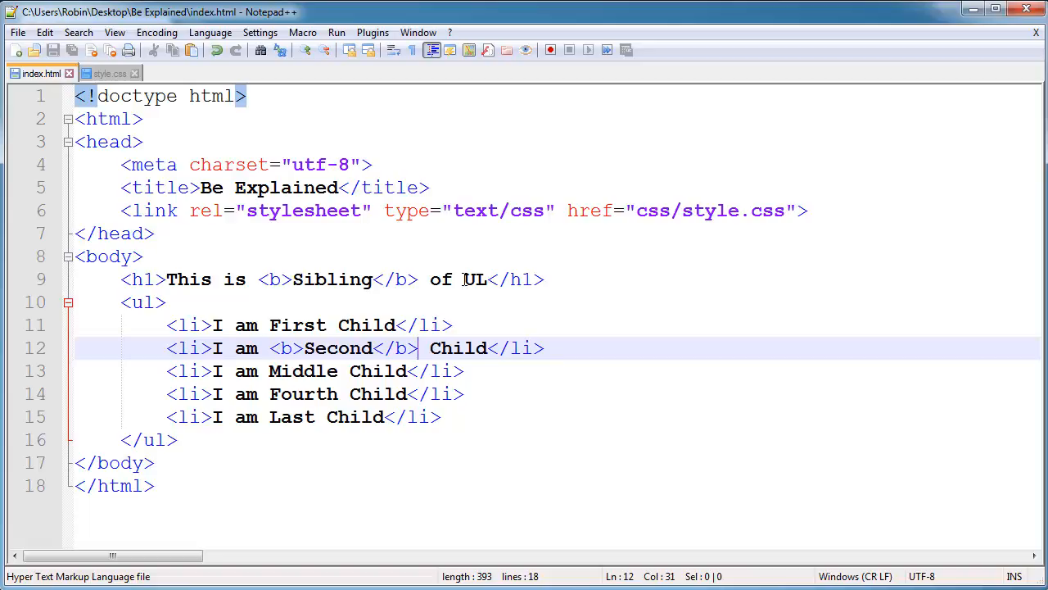
# Step: Wrap UL at the end of the heading in <span> and </span> tags
pyautogui.write('<span>')
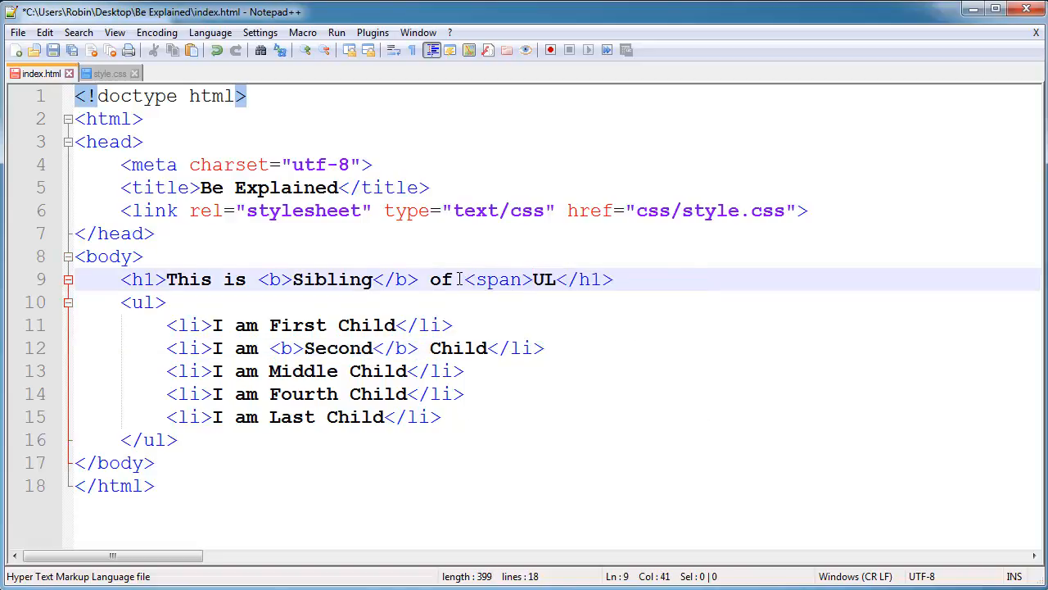
pyautogui.write('<')
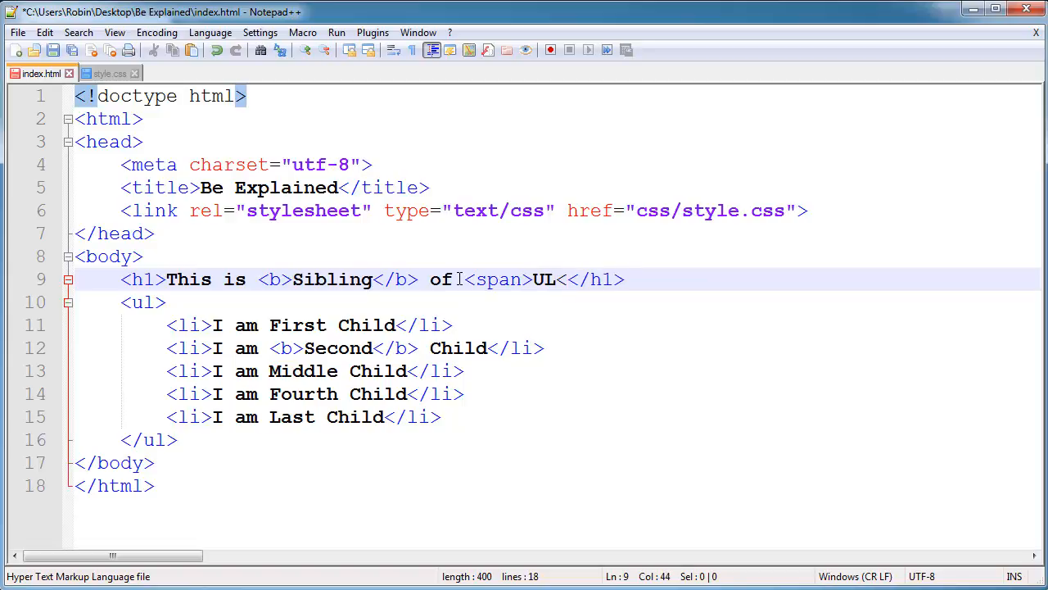
pyautogui.write('</span>')
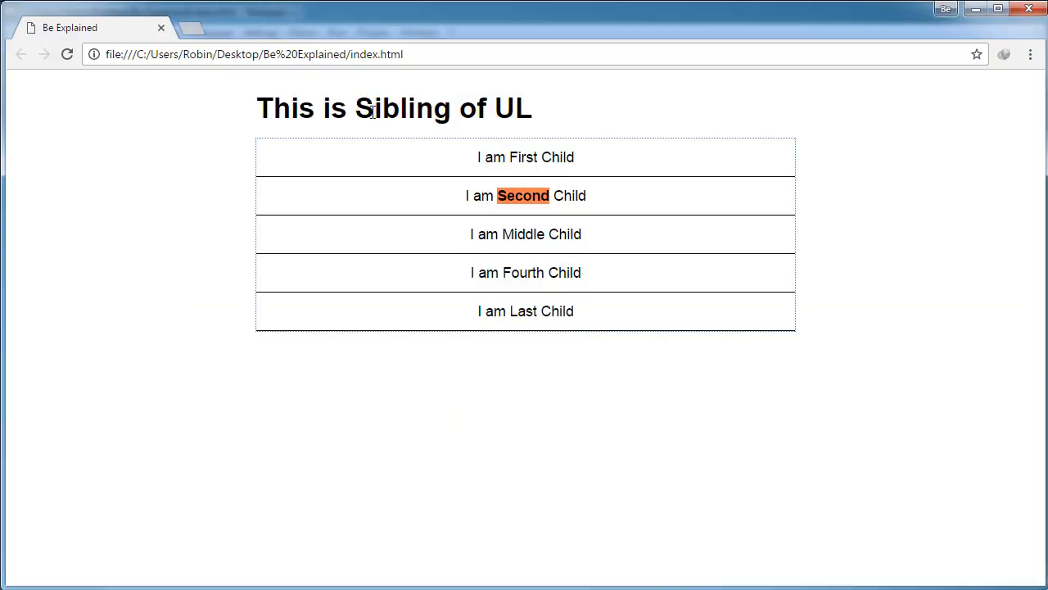
pyautogui.moveTo(511, 144)
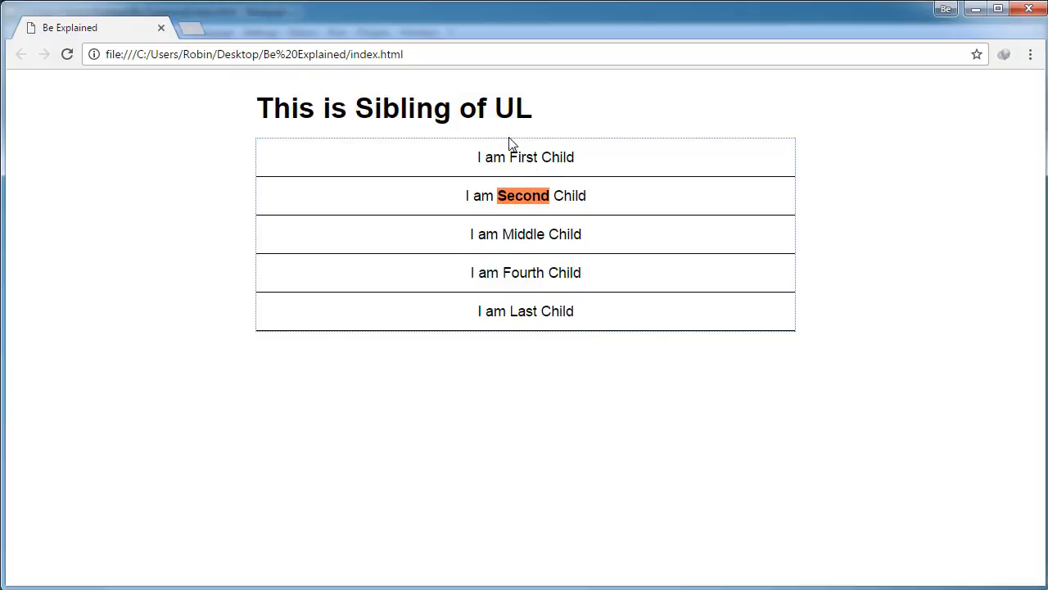
pyautogui.moveTo(413, 106)
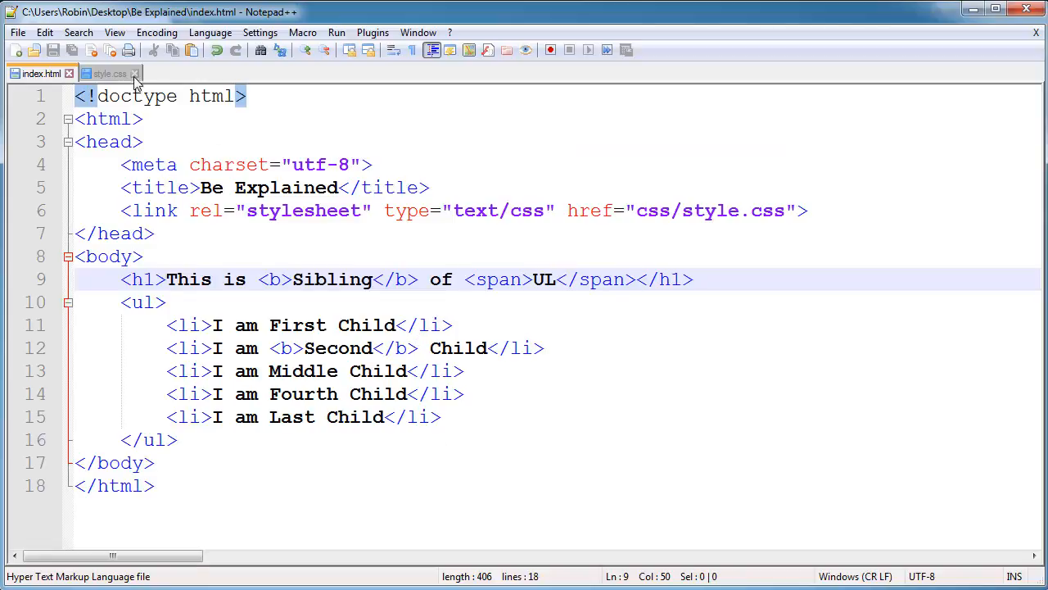
# Step: Prefix the :only-child selector in style.css with span
pyautogui.click(108, 72)
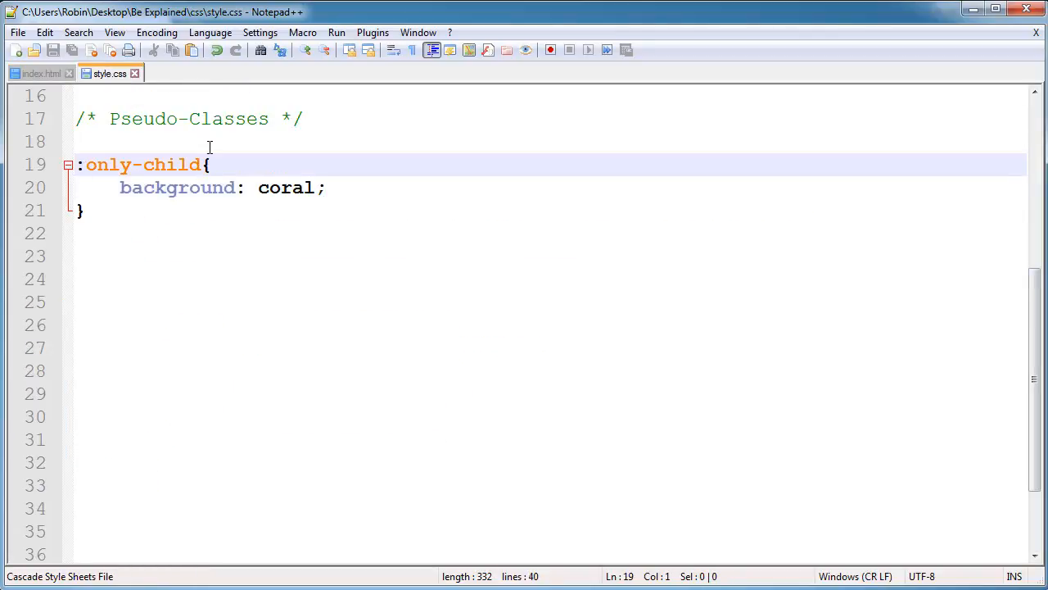
pyautogui.write('span')
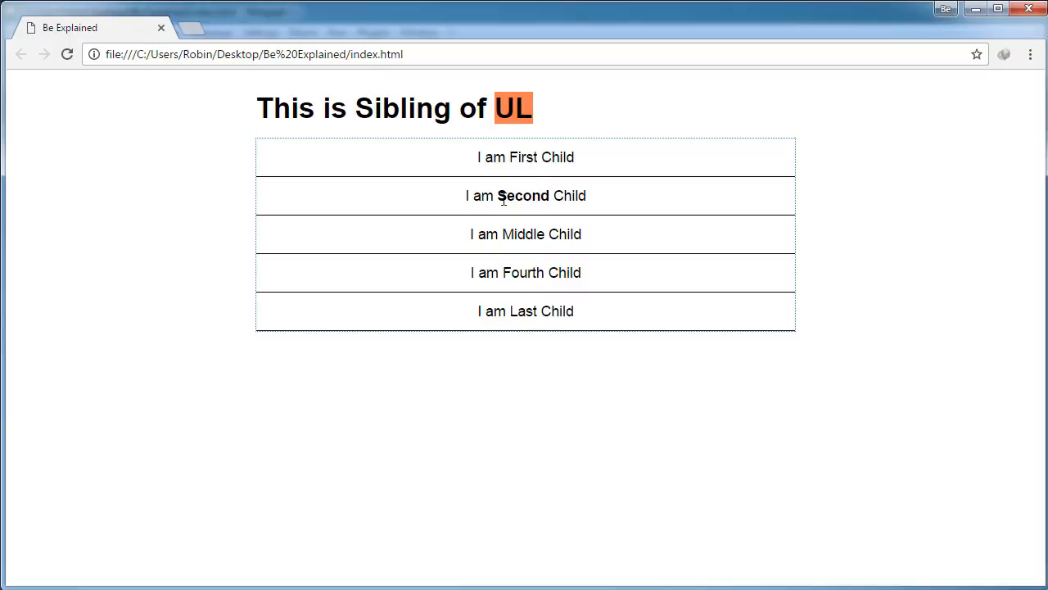
pyautogui.moveTo(524, 203)
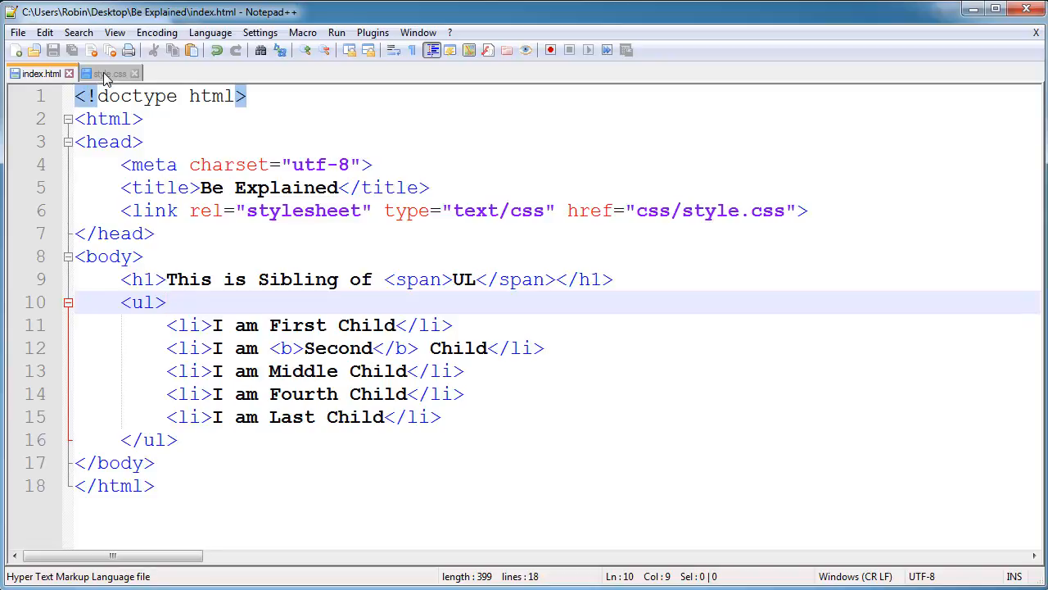
# Step: Change the only-child selector in style.css from span to b
pyautogui.click(108, 72)
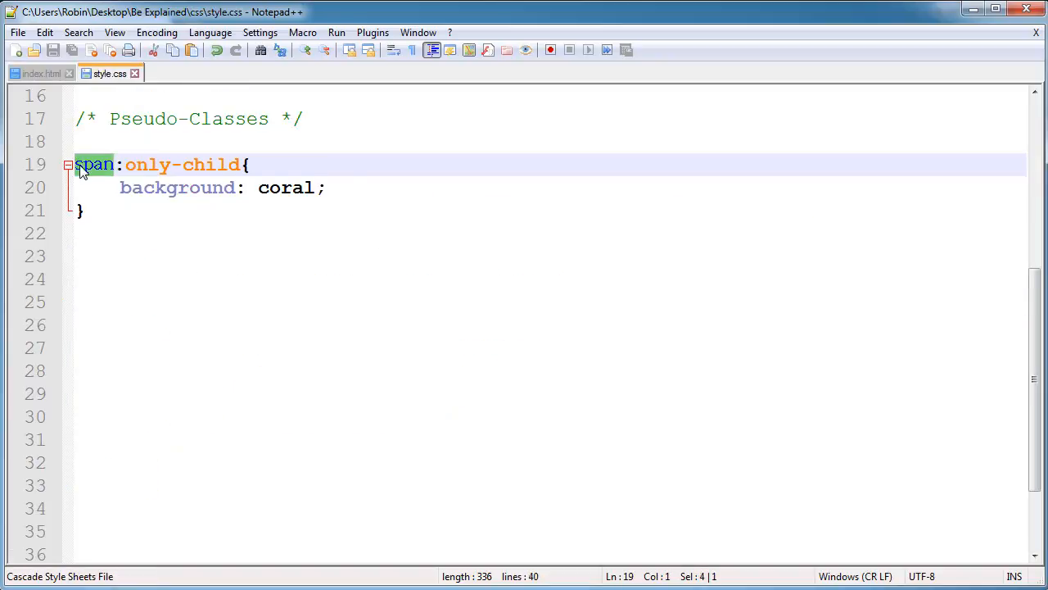
pyautogui.write('b')
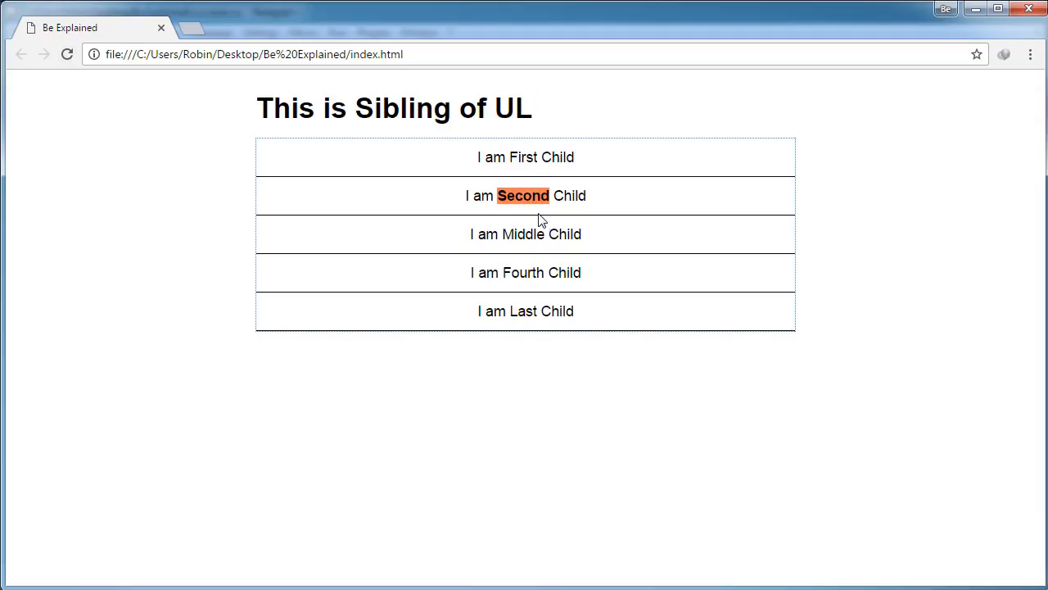
pyautogui.moveTo(527, 213)
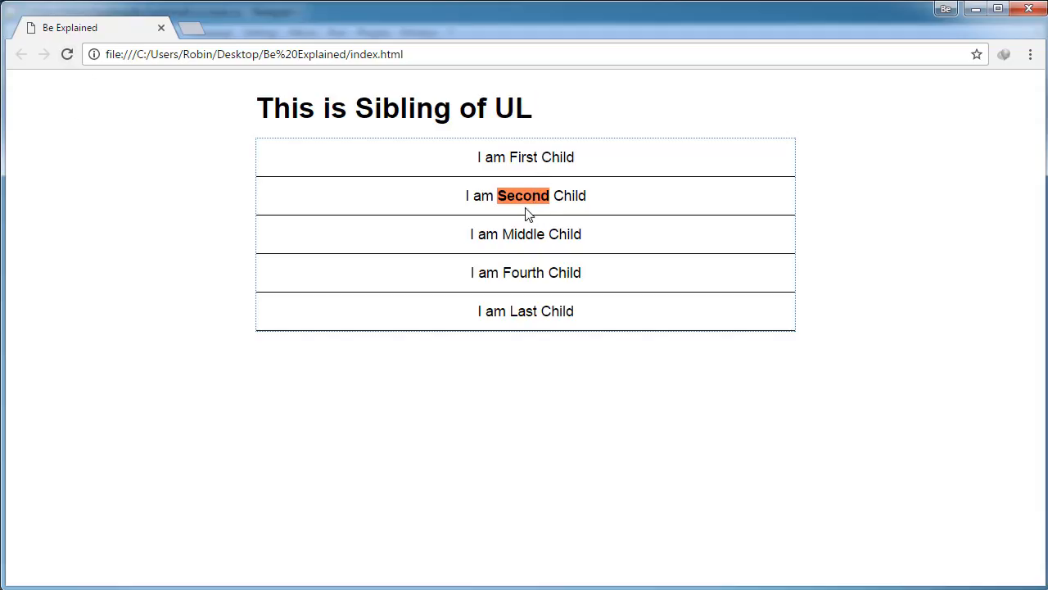